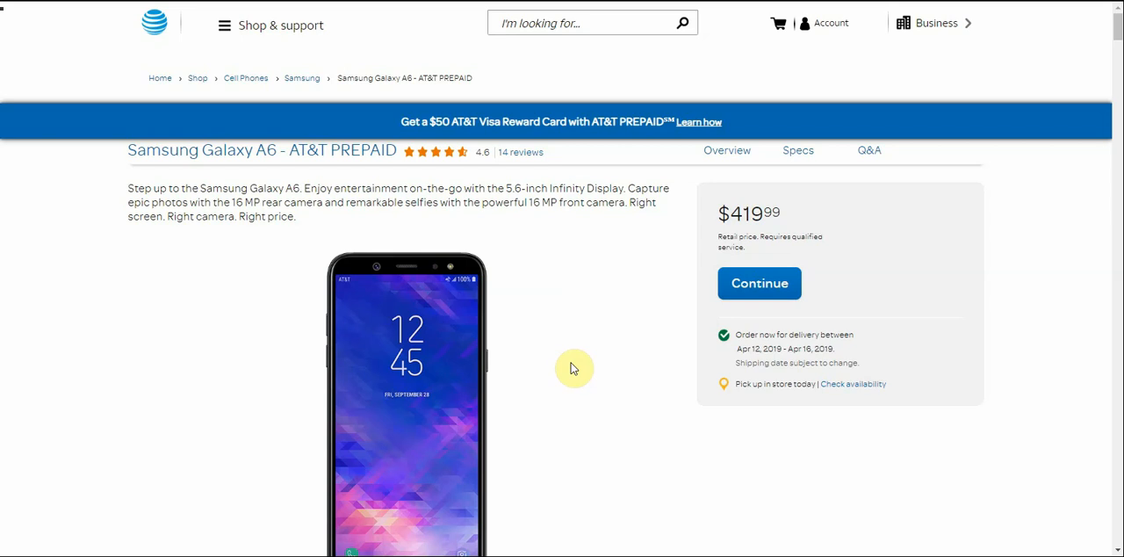
mouse_move(1108, 545)
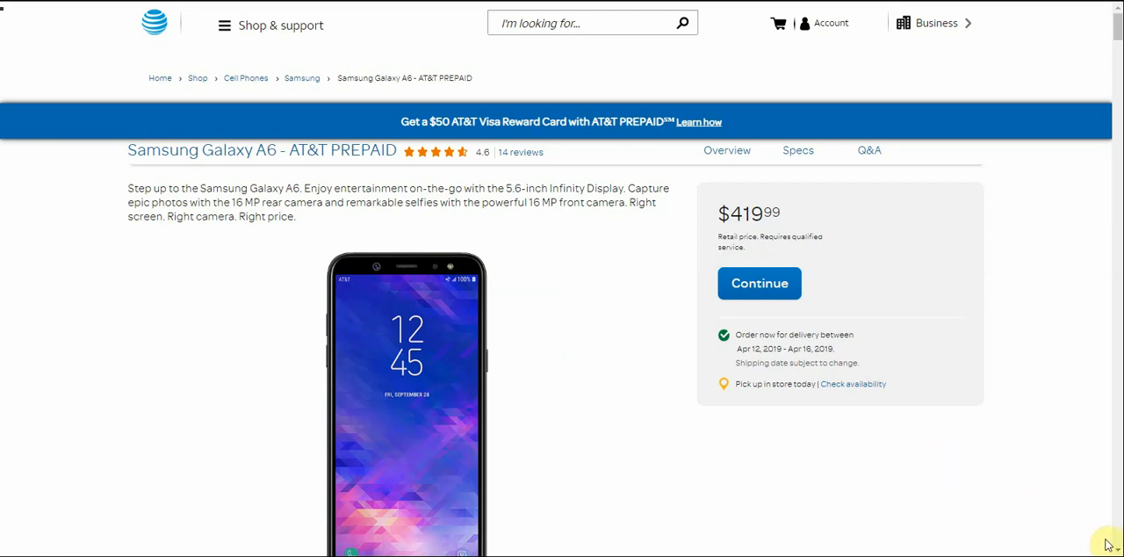
Scroll the Galaxy A6 page until the photo and video thumbnails show under the $419.99 listing
scroll("down", 3)
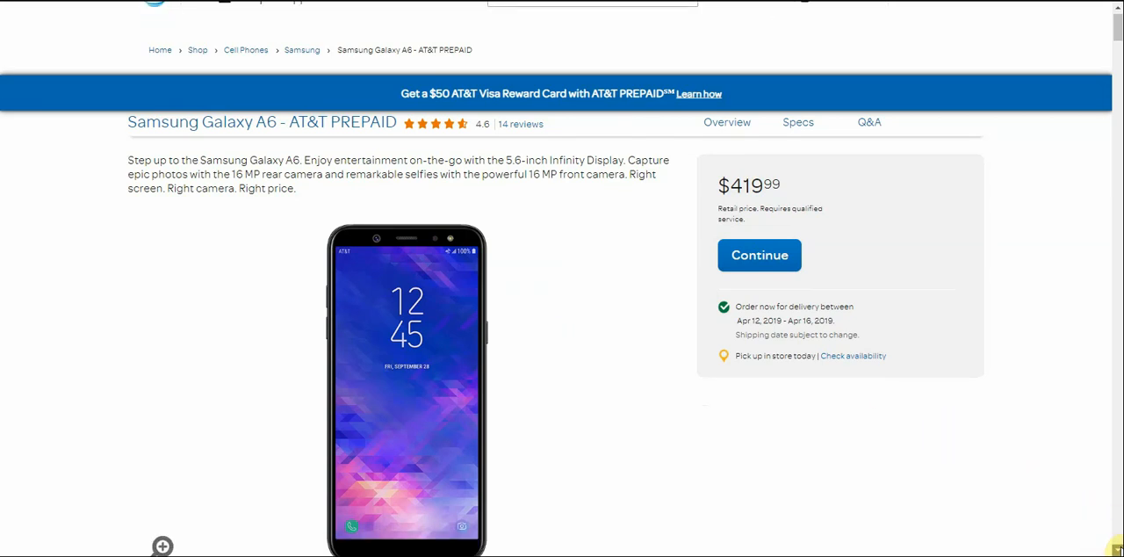
scroll("down", 3)
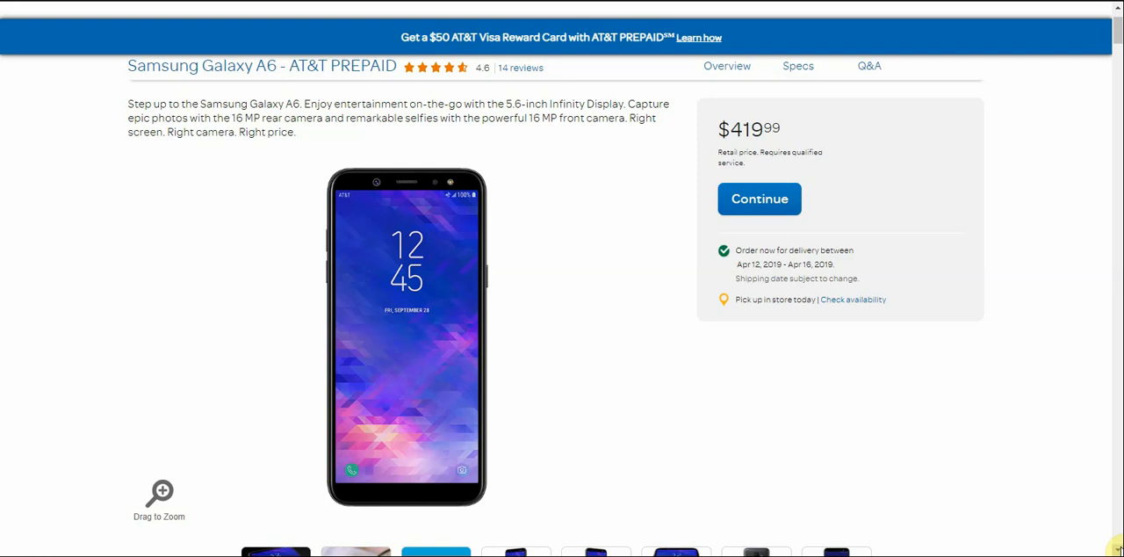
mouse_move(1105, 232)
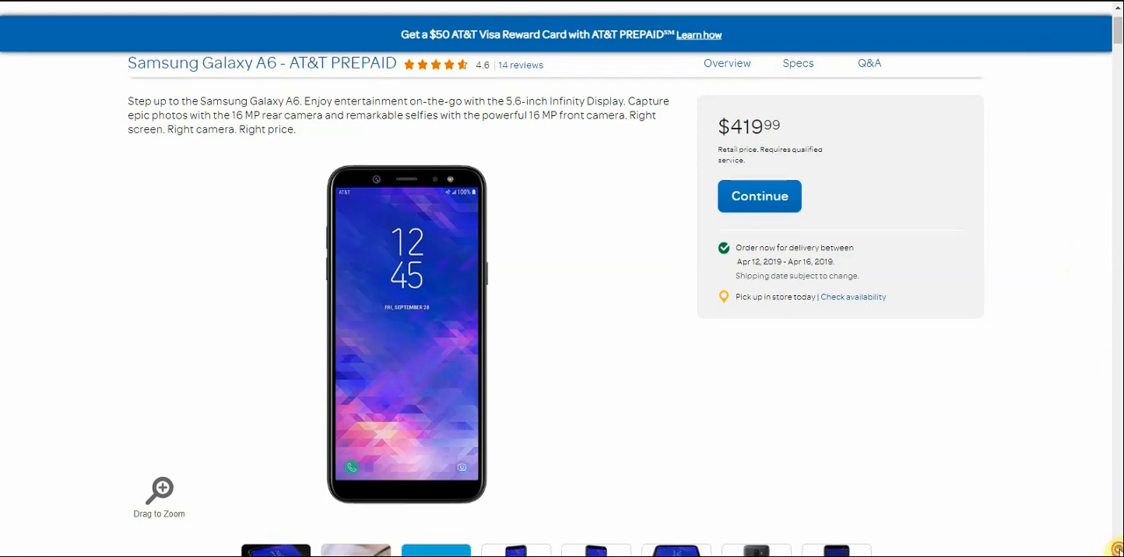
scroll("down", 3)
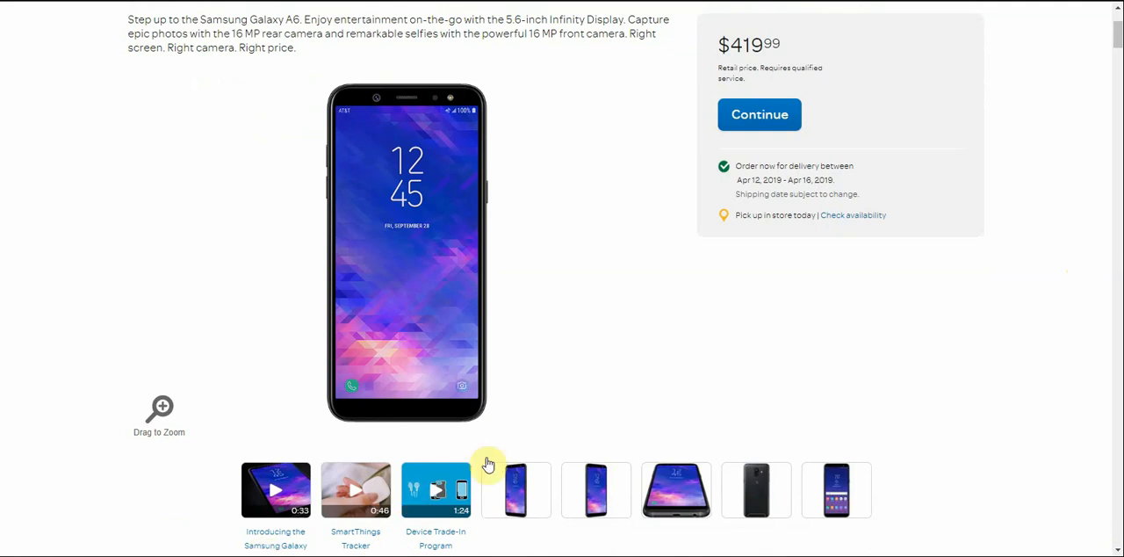
mouse_move(492, 465)
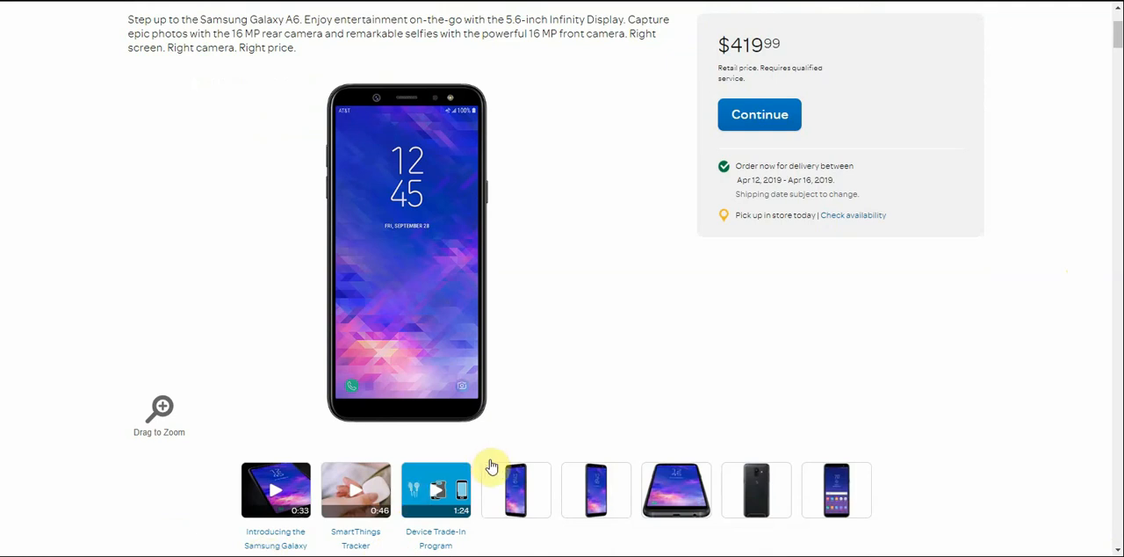
left_click(516, 490)
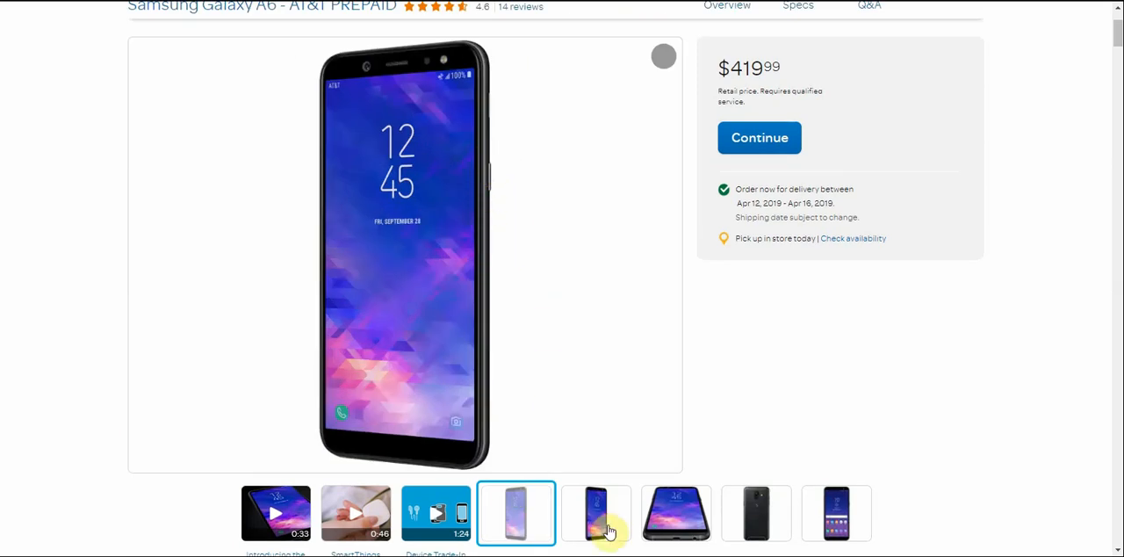
left_click(597, 515)
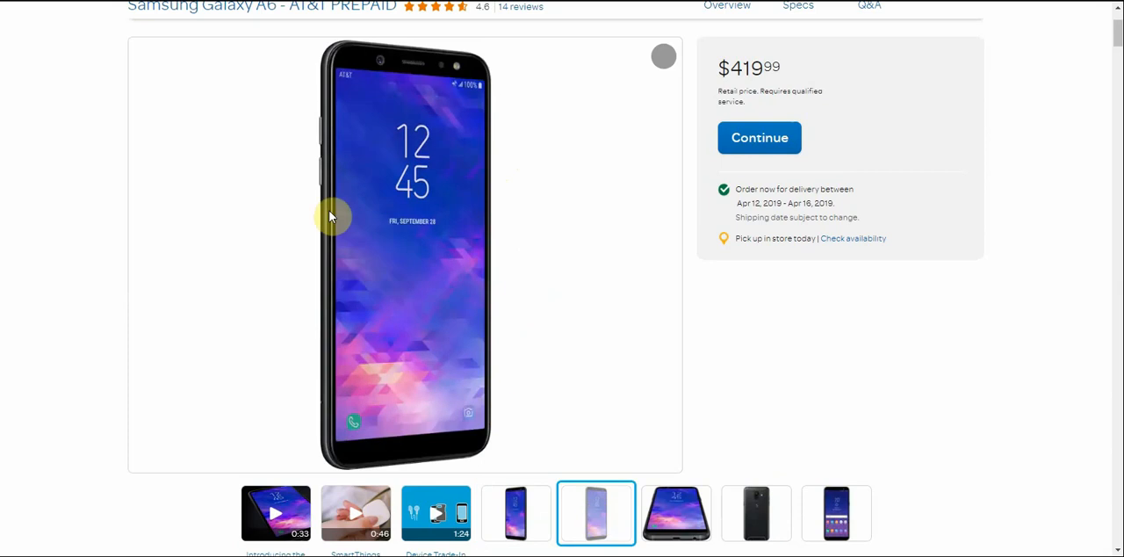
left_click(676, 515)
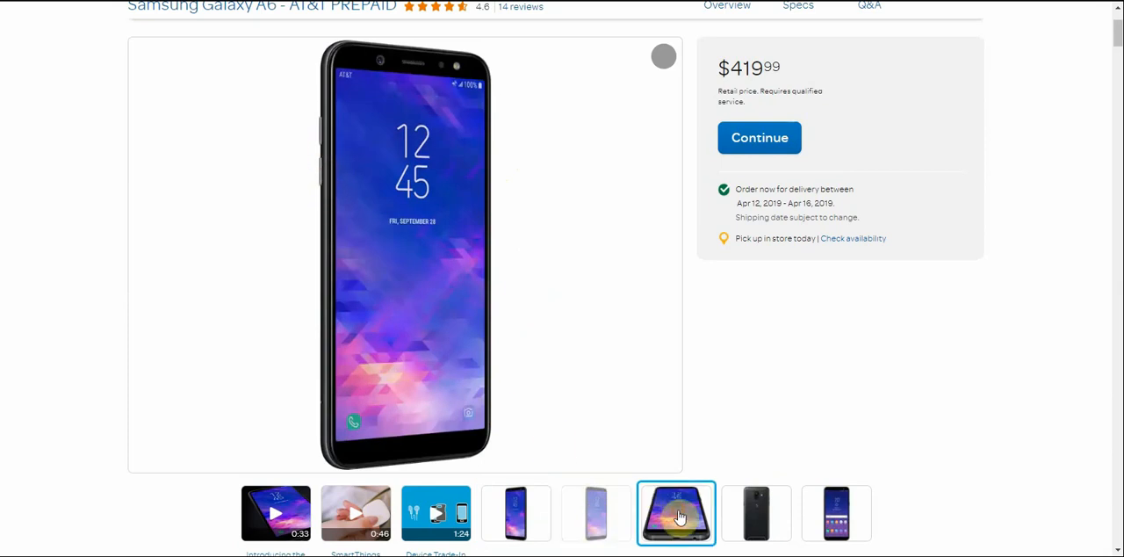
left_click(674, 516)
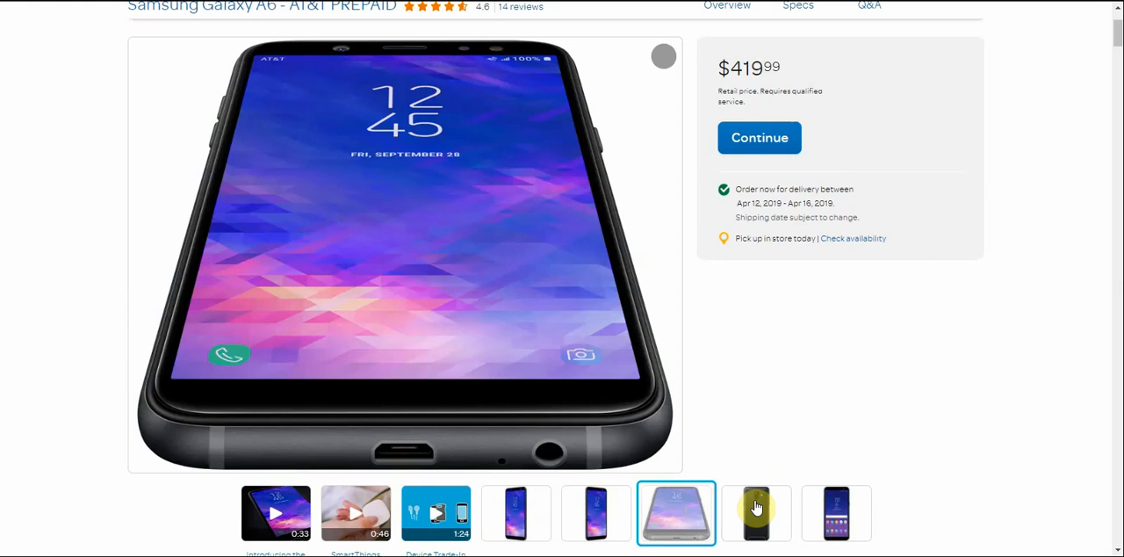
left_click(757, 527)
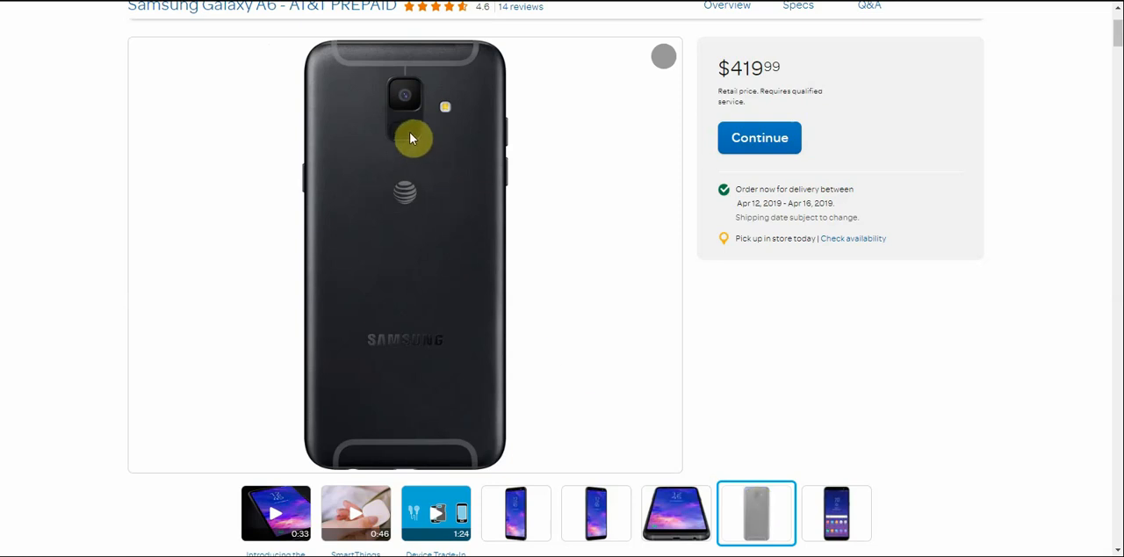
mouse_move(422, 346)
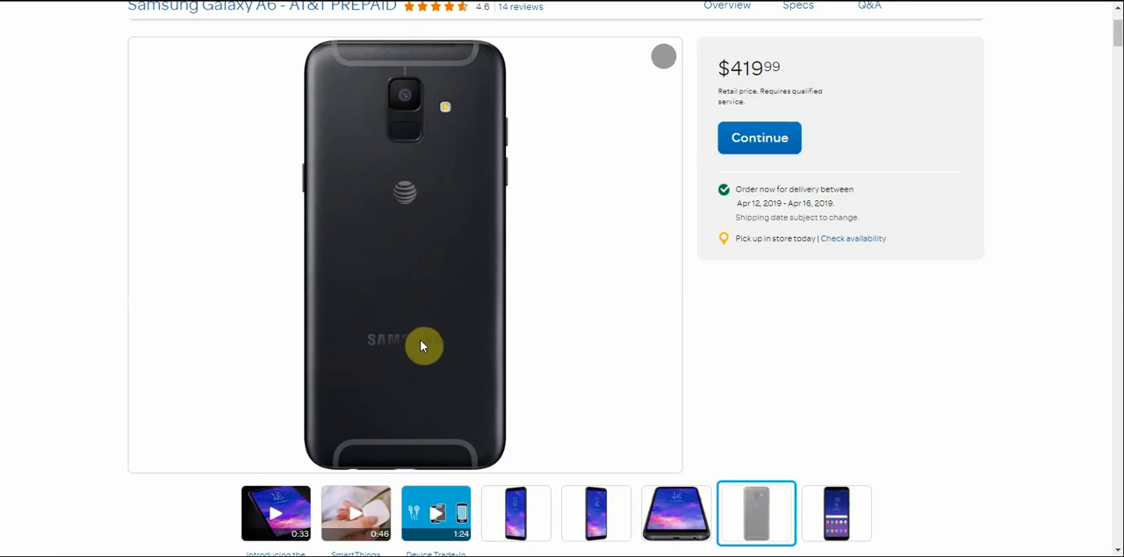
mouse_move(566, 475)
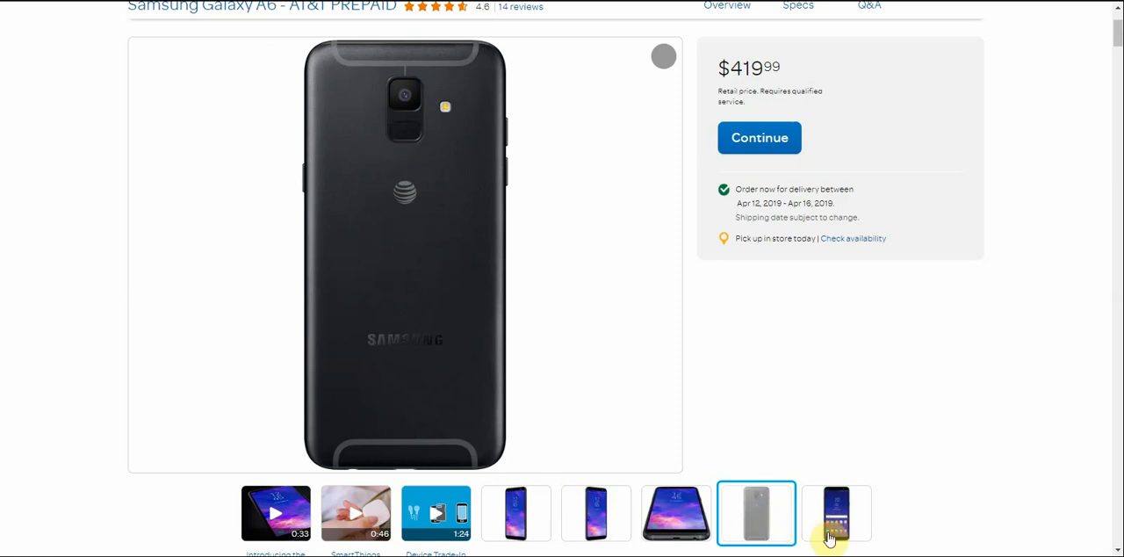
left_click(838, 520)
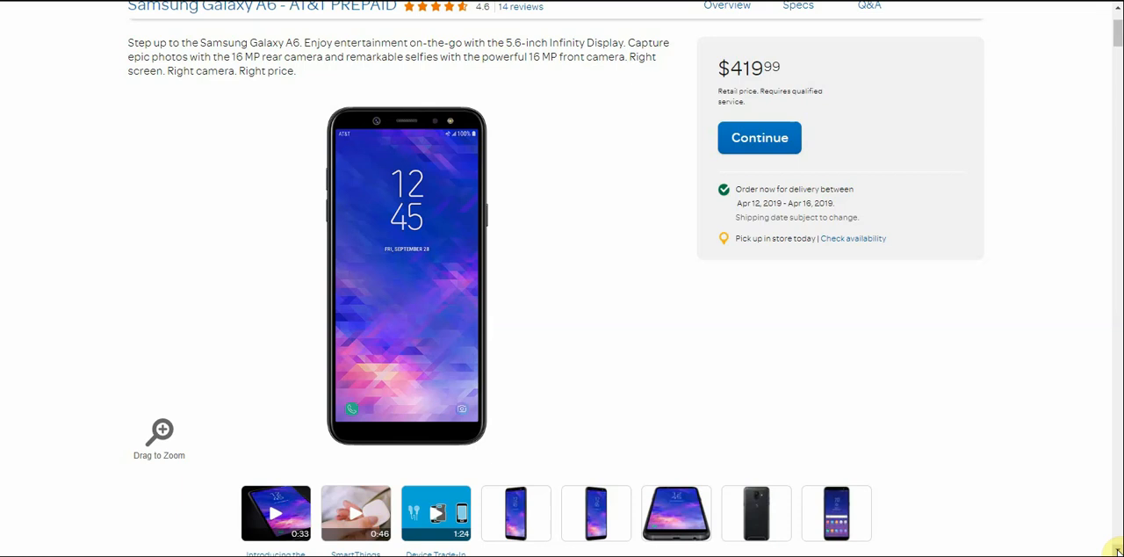
Scroll past Review Highlights and People also bought down to the Key features section
scroll("down", 3)
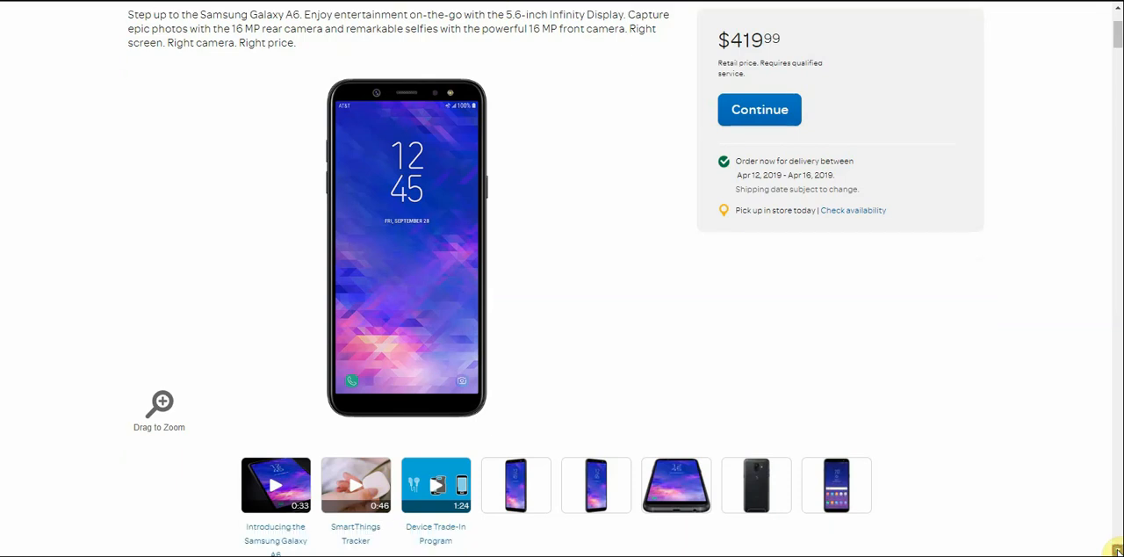
scroll("down", 3)
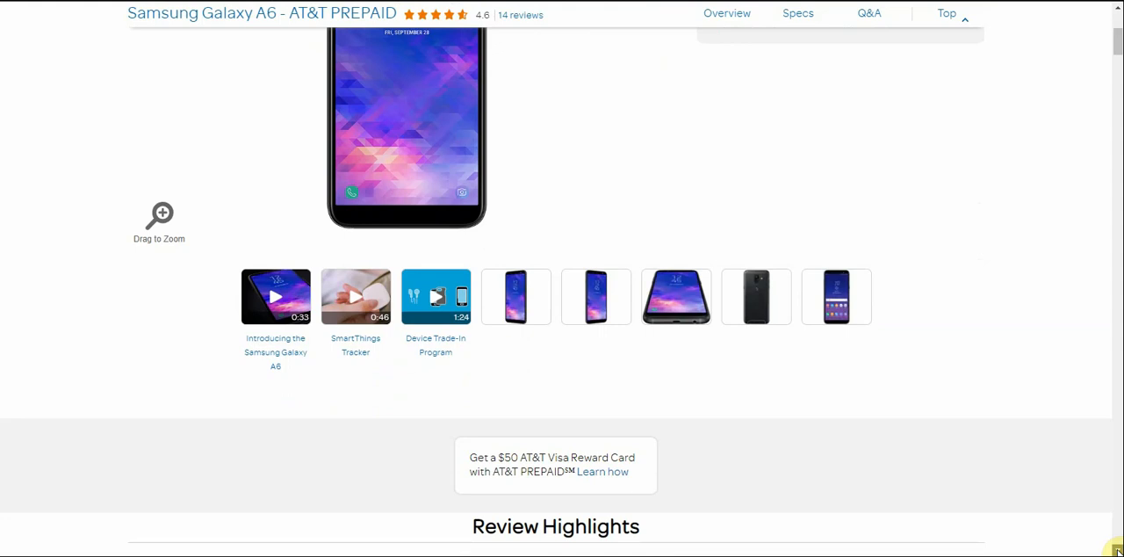
scroll("down", 3)
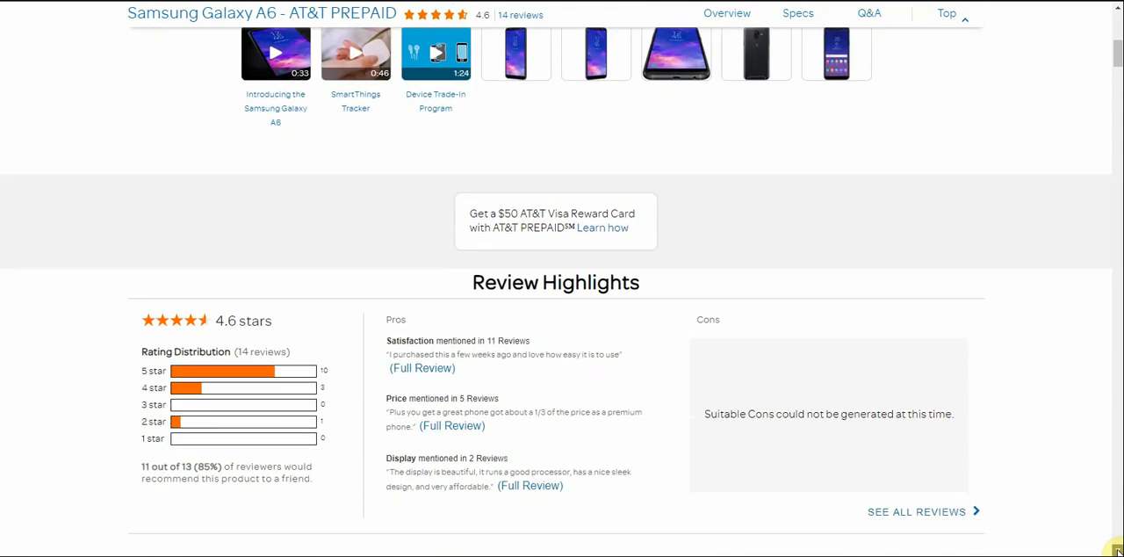
scroll("down", 3)
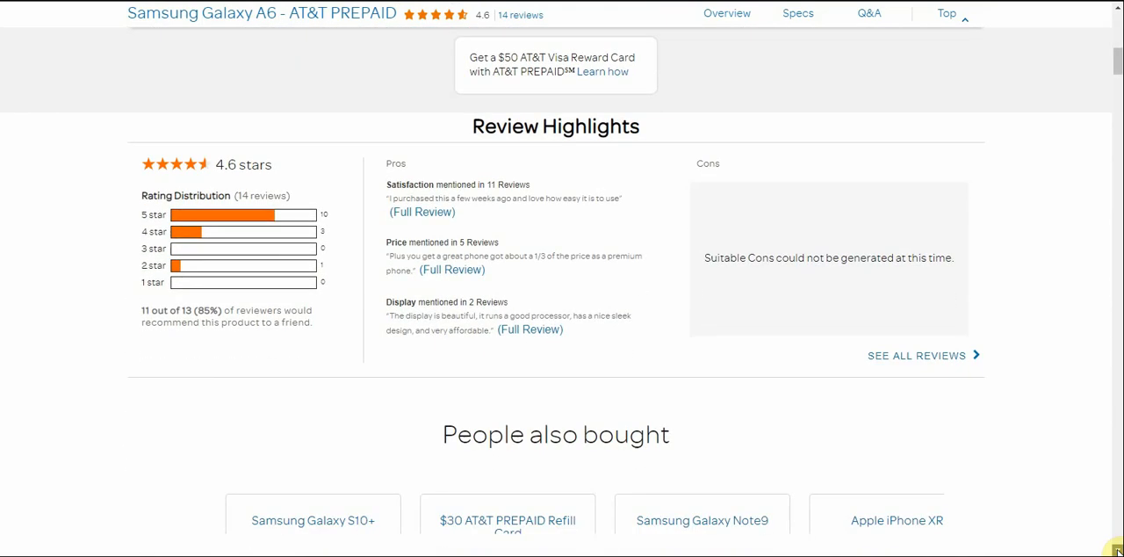
scroll("down", 3)
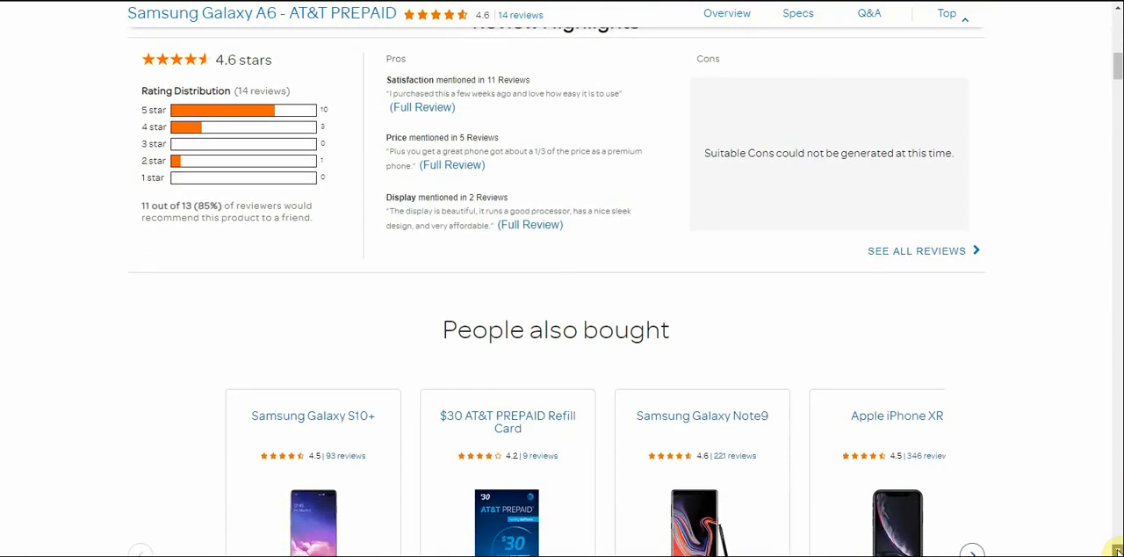
scroll("down", 3)
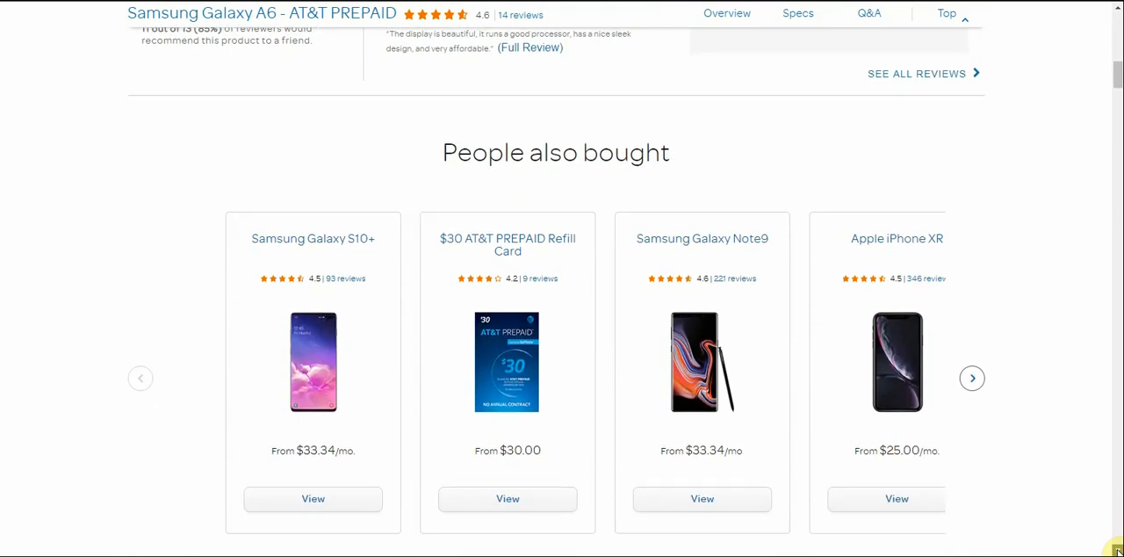
scroll("down", 3)
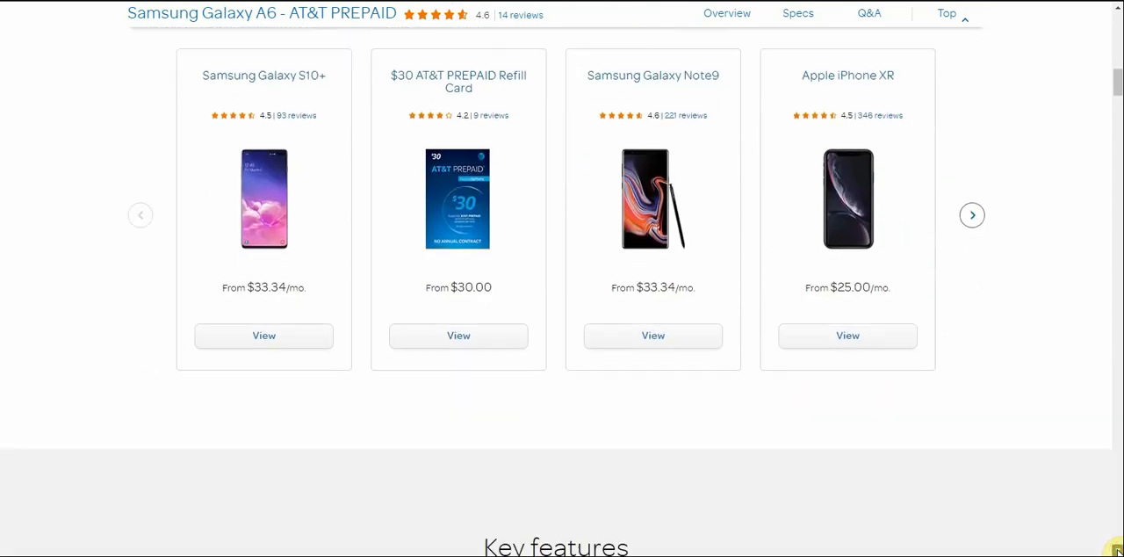
scroll("down", 3)
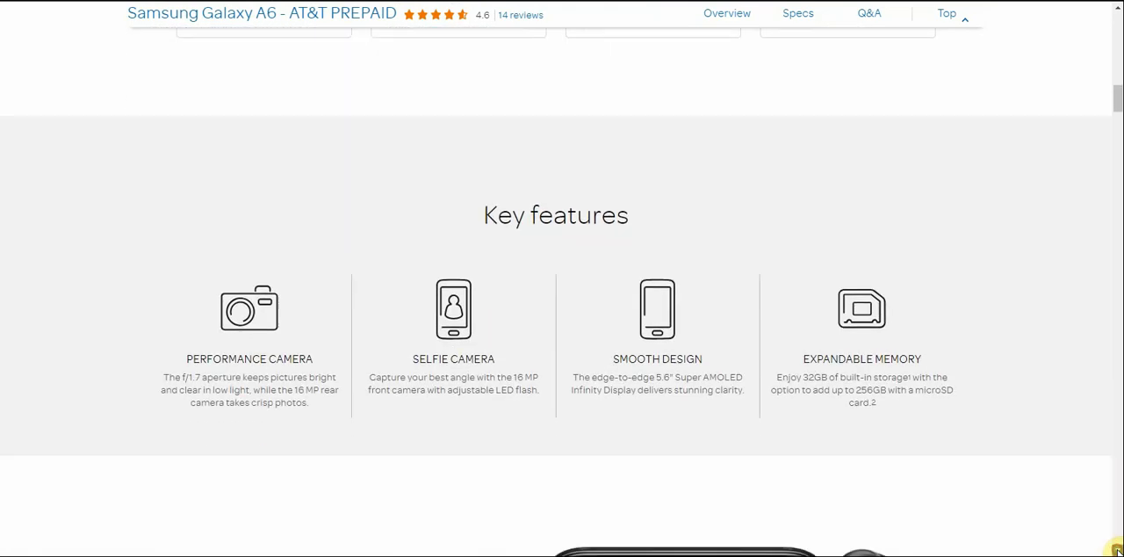
Scroll past Key features until the Samsung Galaxy A6 promotional banner fills the view
scroll("down", 3)
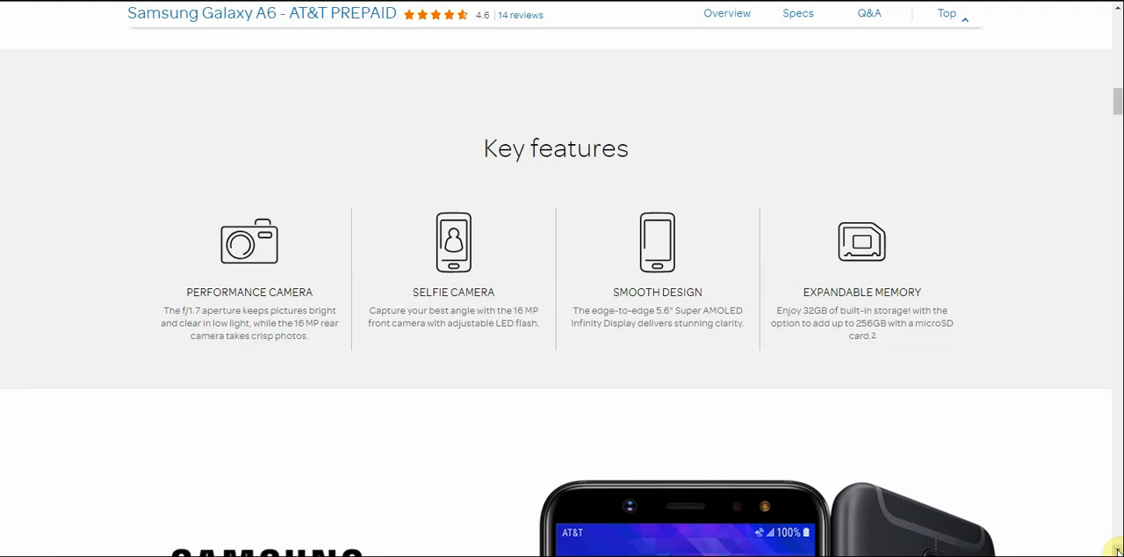
scroll("down", 3)
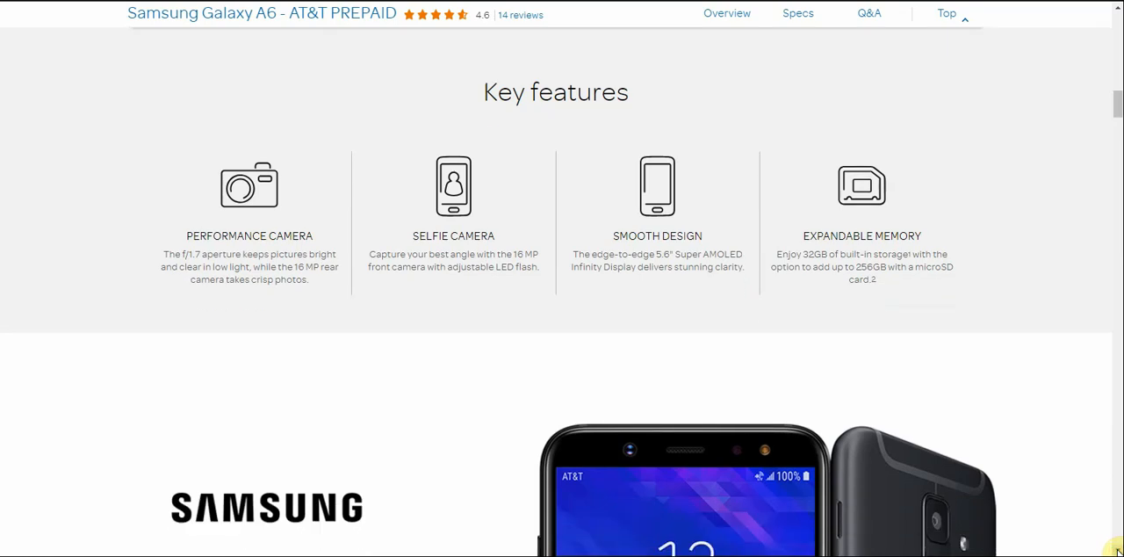
scroll("down", 3)
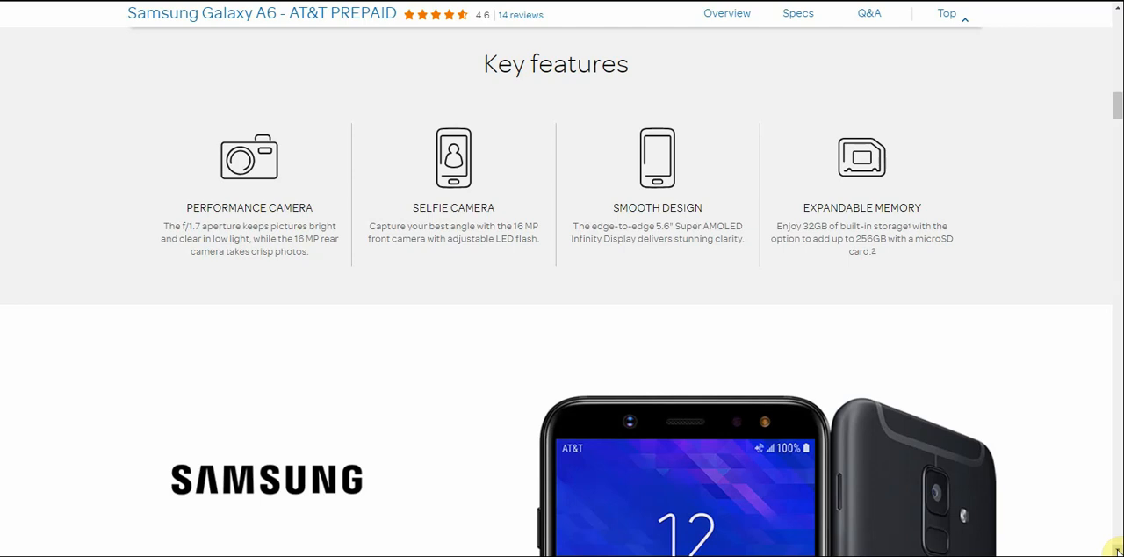
scroll("down", 3)
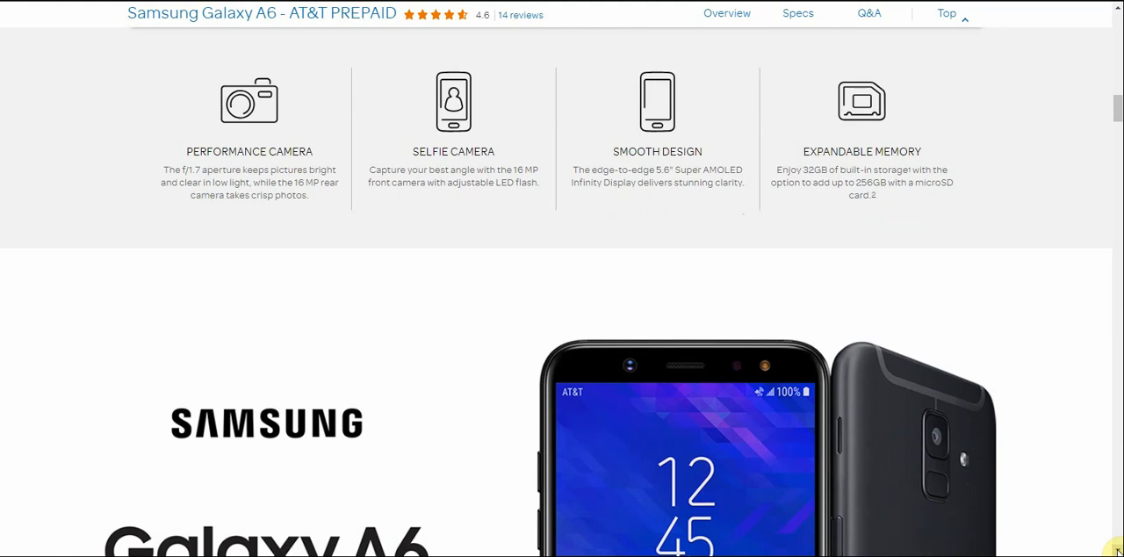
scroll("down", 3)
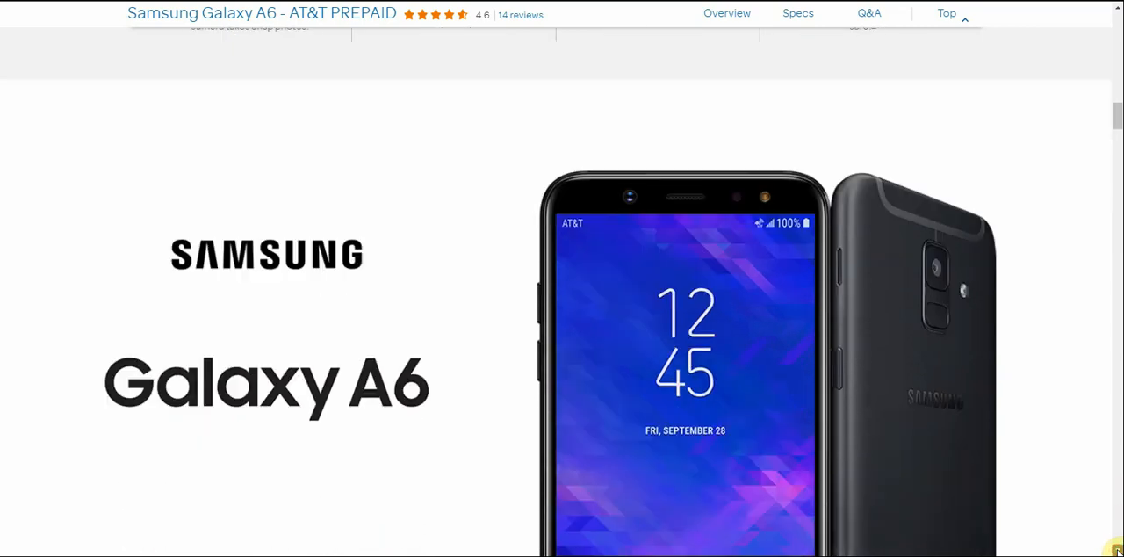
Scroll through the 'Low light? No problem.' camera section
scroll("down", 3)
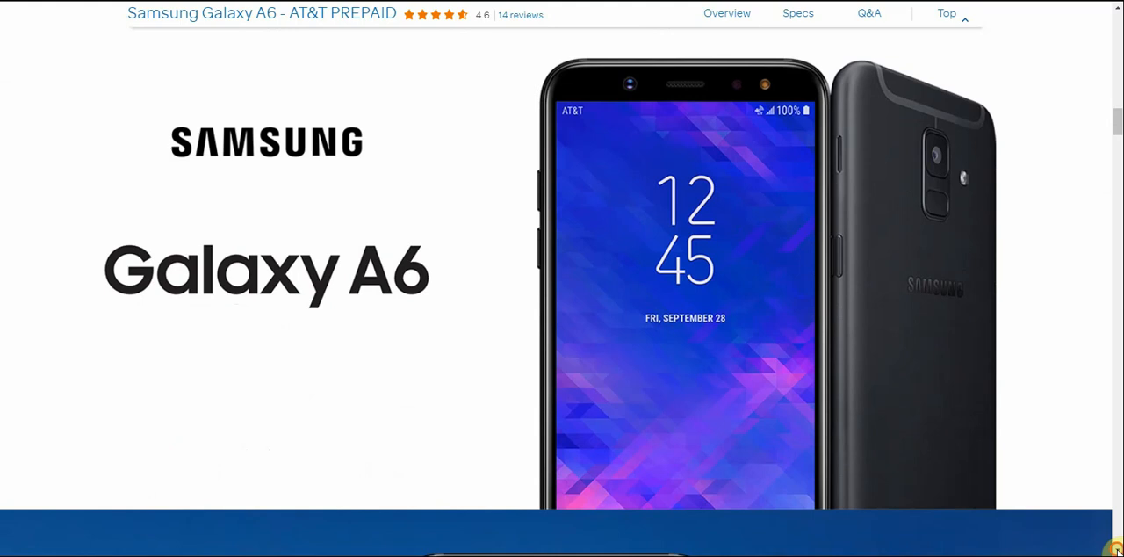
scroll("down", 3)
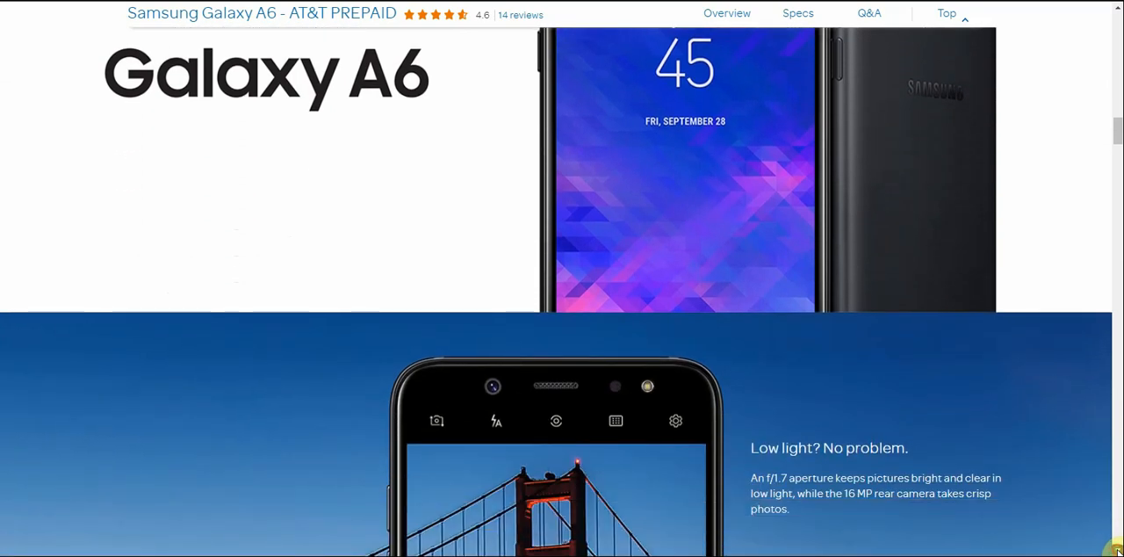
scroll("down", 3)
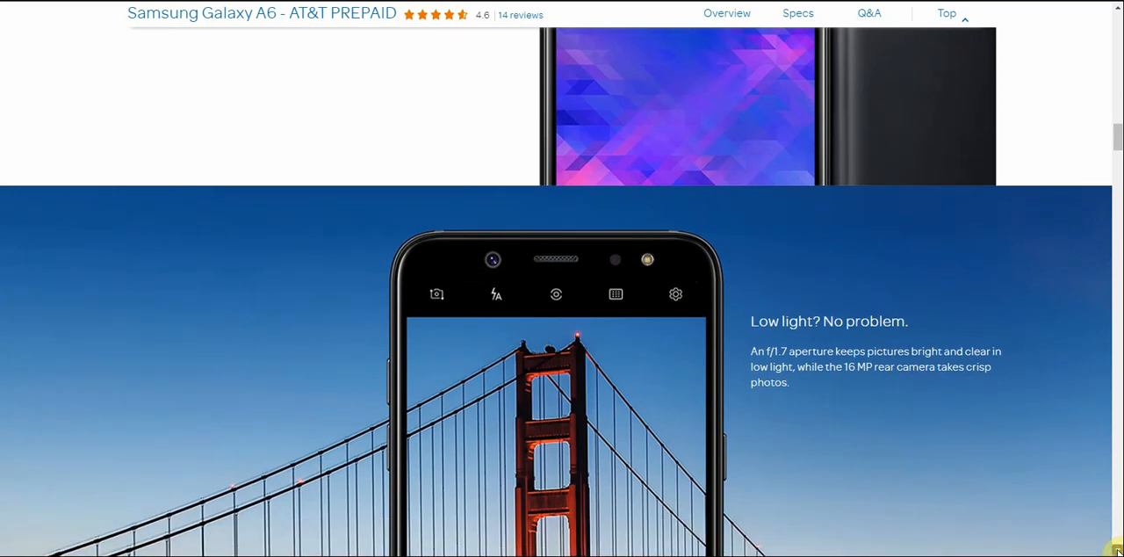
scroll("down", 3)
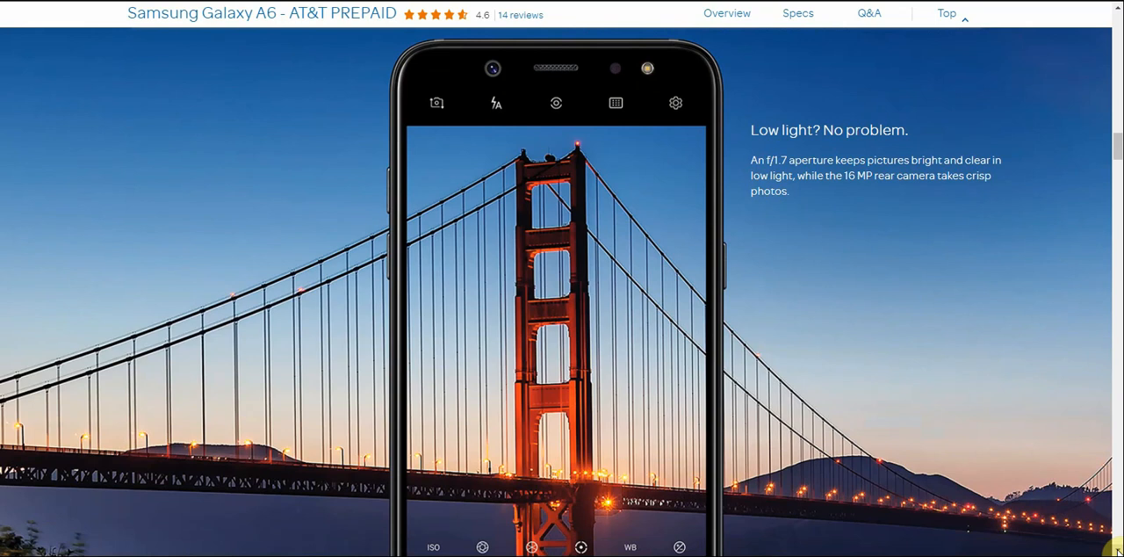
scroll("down", 3)
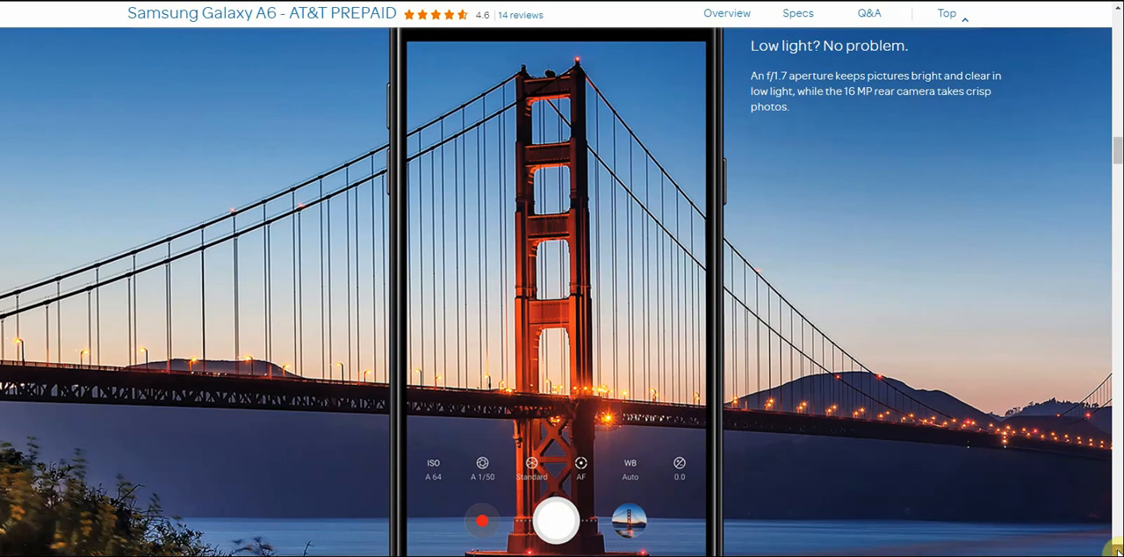
scroll("down", 3)
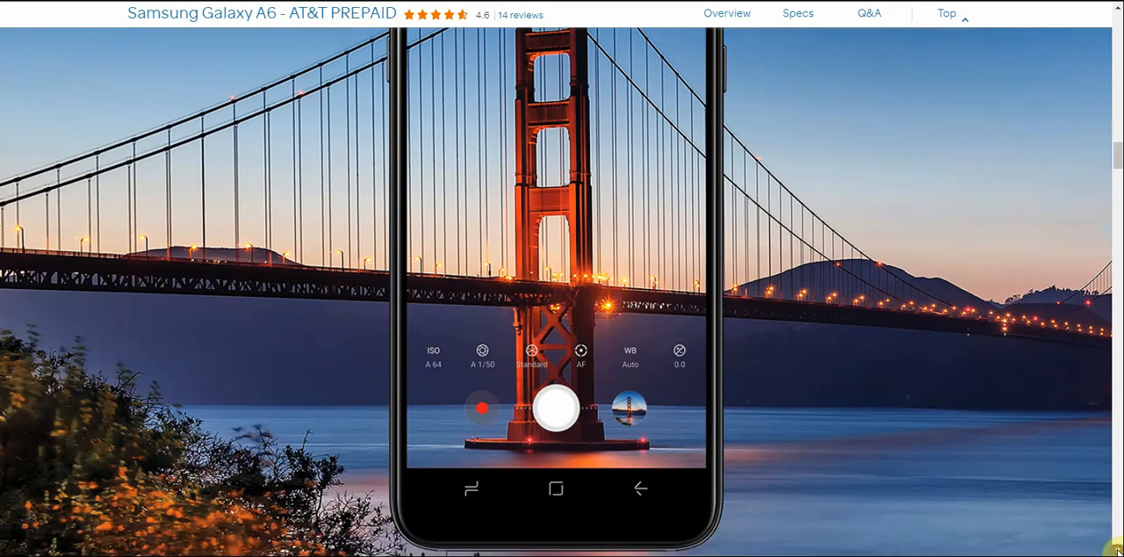
Scroll through the selfie section to 'More space for what matters'
scroll("down", 3)
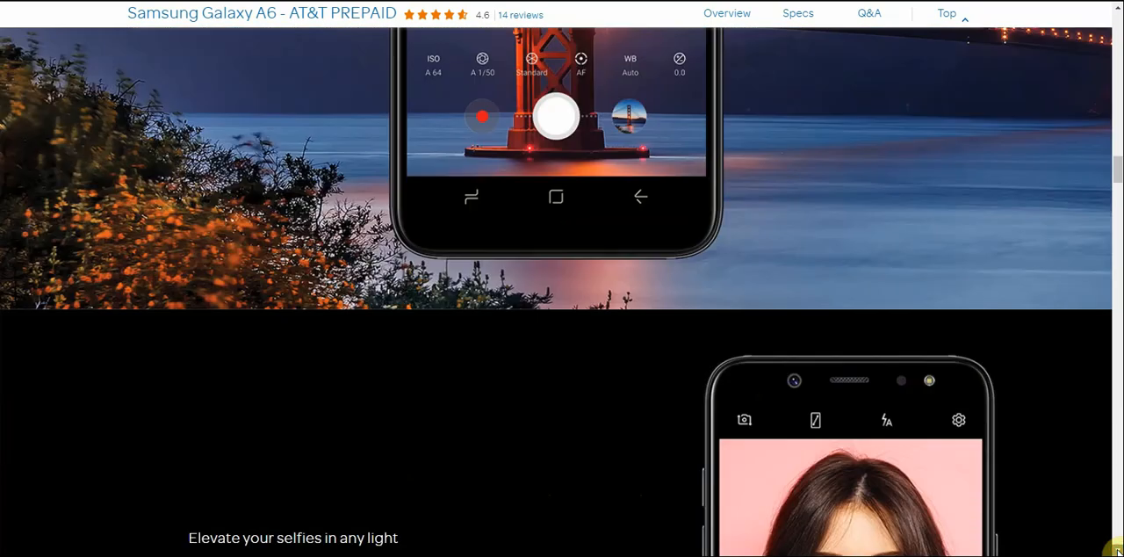
scroll("down", 3)
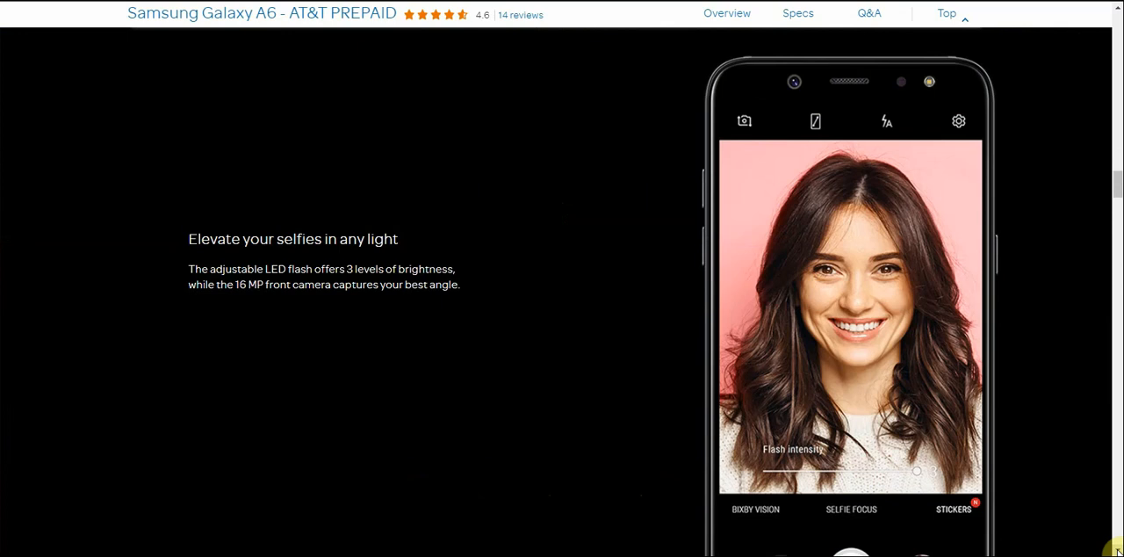
scroll("down", 3)
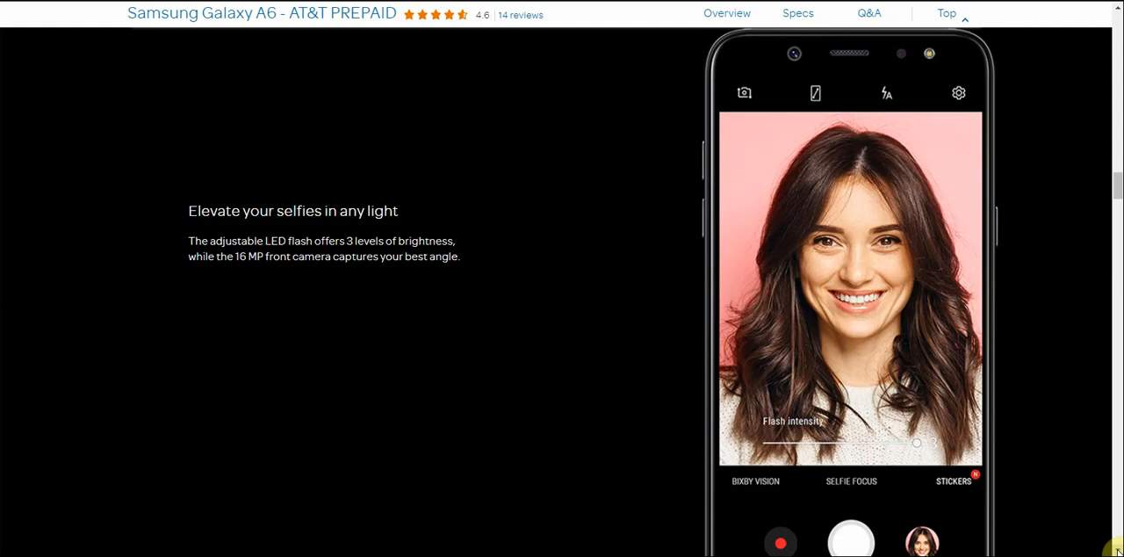
scroll("down", 3)
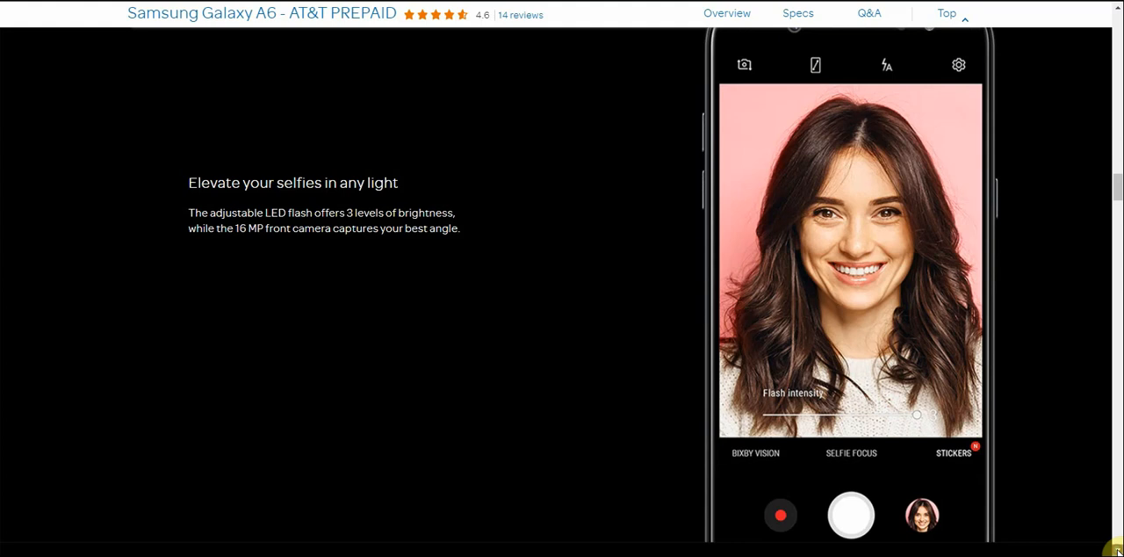
scroll("down", 3)
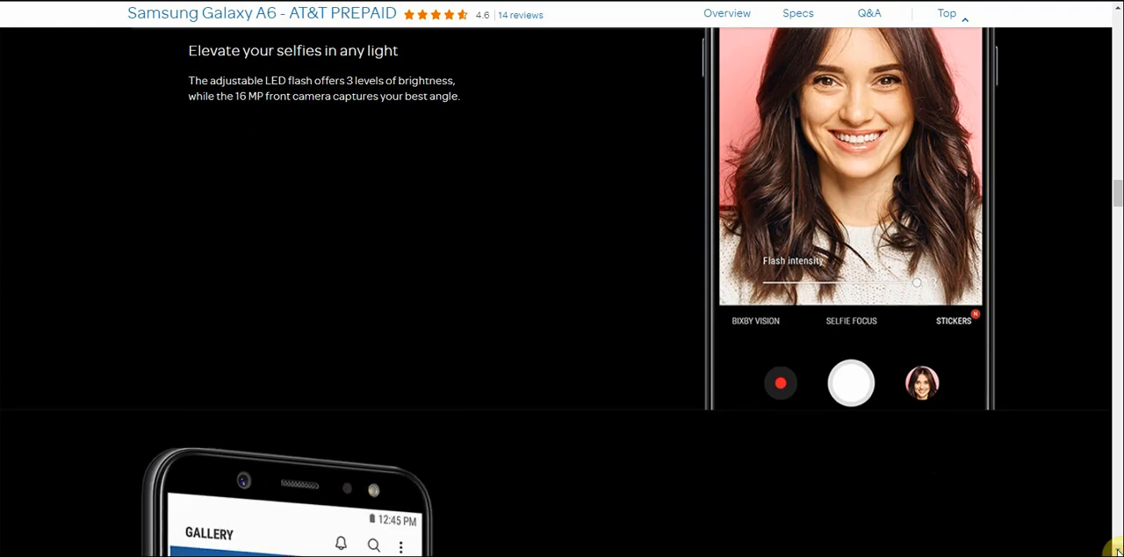
scroll("down", 3)
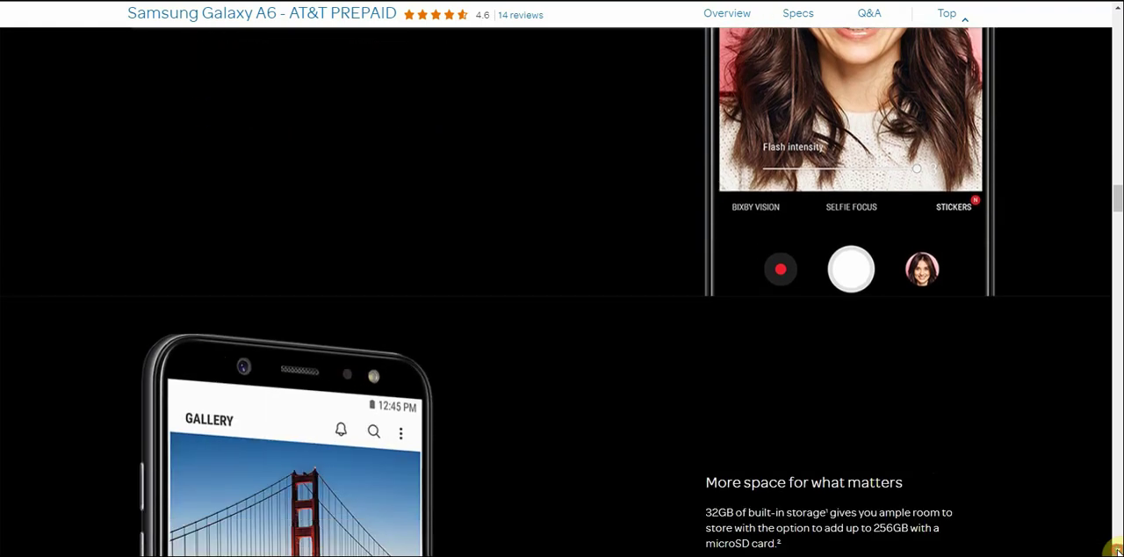
Scroll past the microSD storage section to the 'See more. Hold less.' display section
scroll("down", 3)
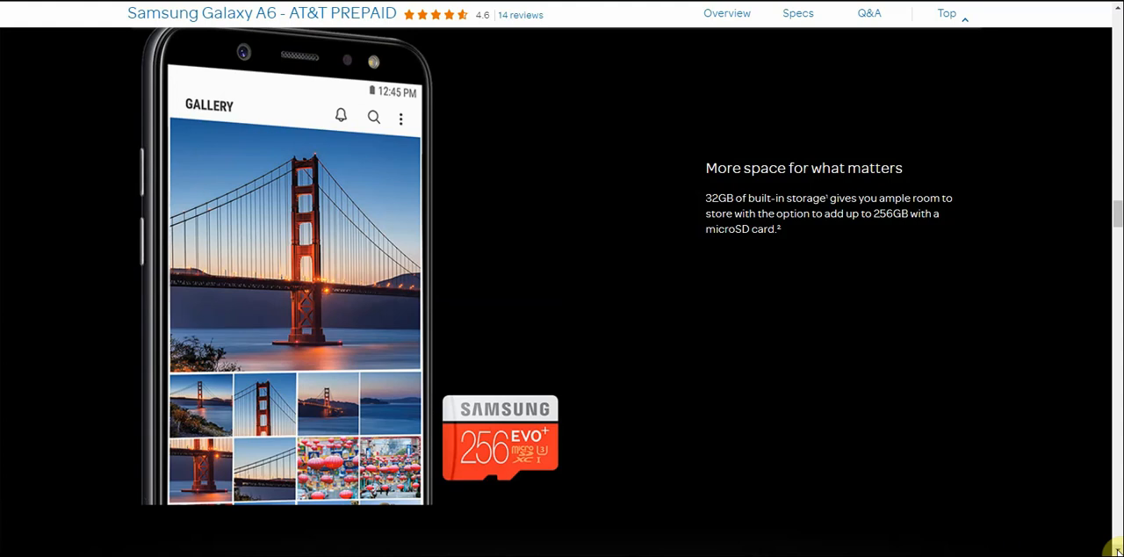
scroll("down", 3)
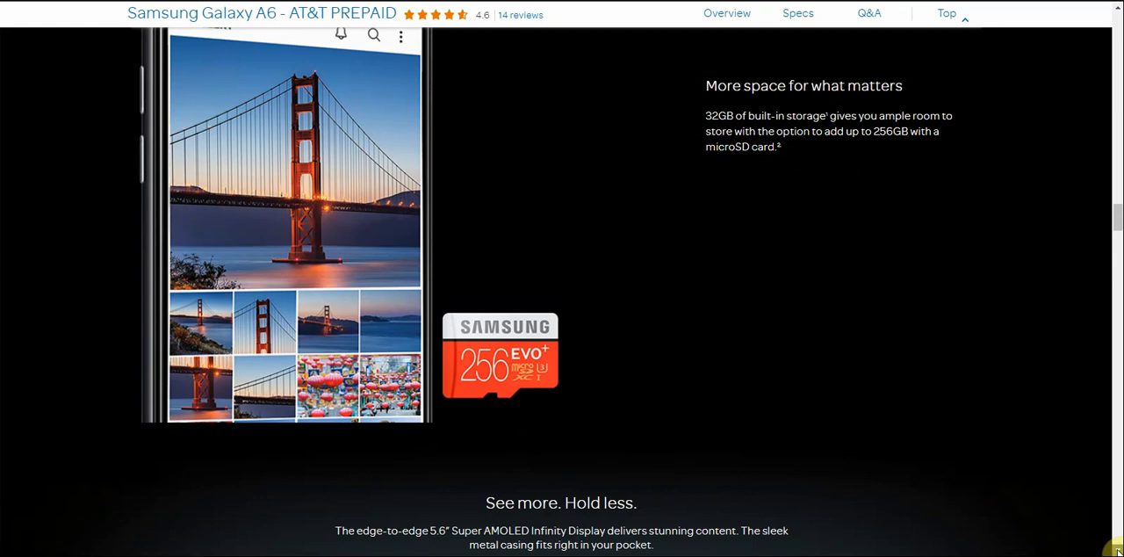
scroll("down", 3)
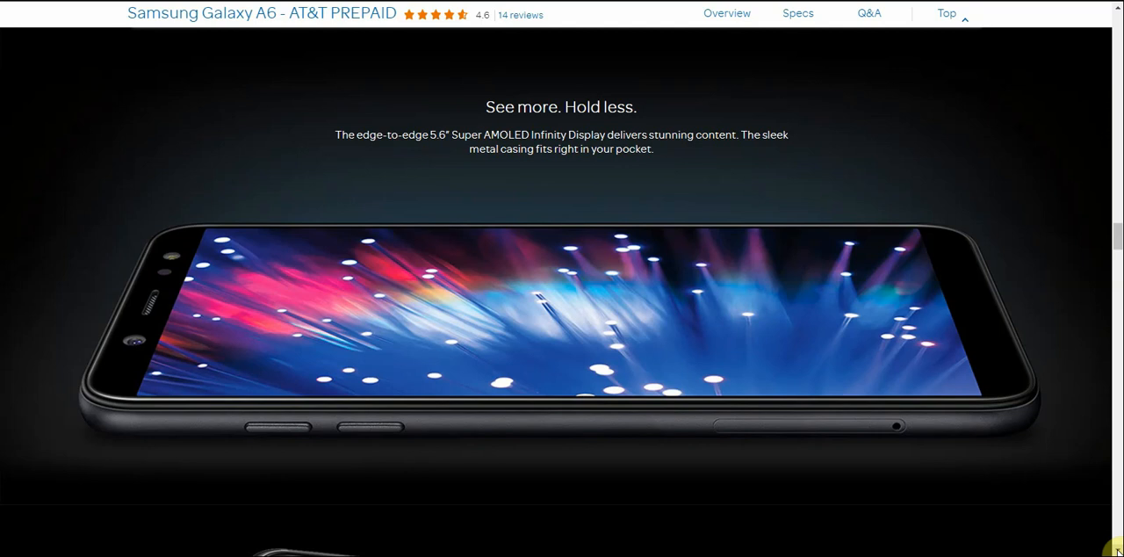
Scroll beyond the edge-to-edge display section to the 'Scan your fingerprint' phone image
scroll("down", 3)
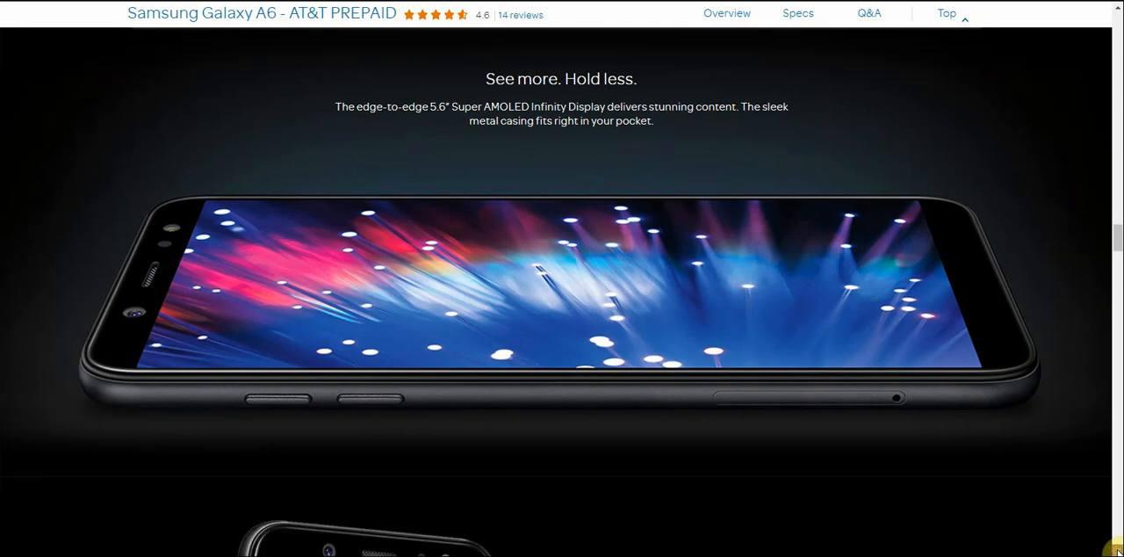
scroll("down", 3)
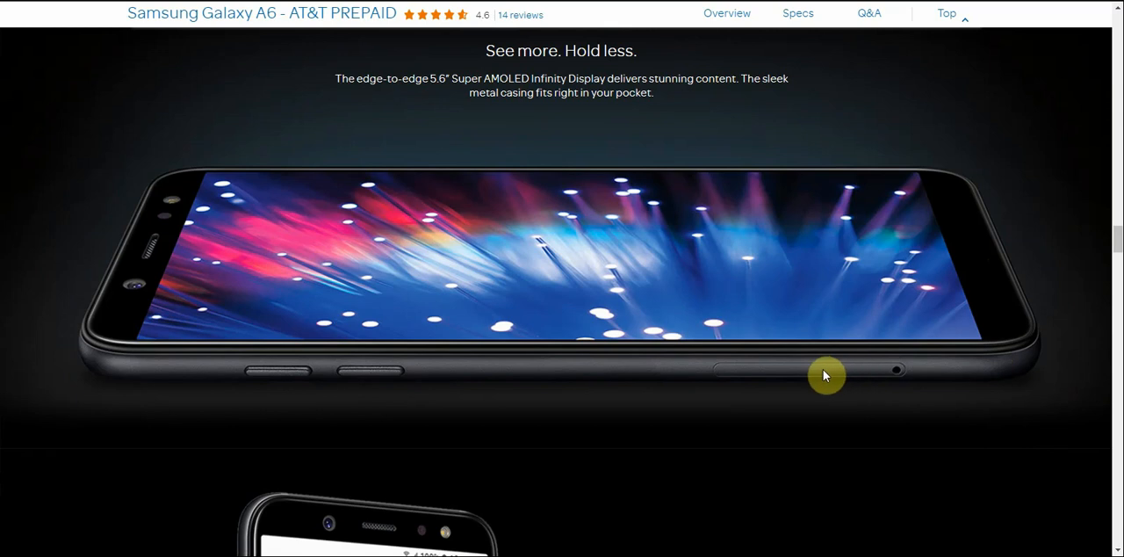
mouse_move(1110, 544)
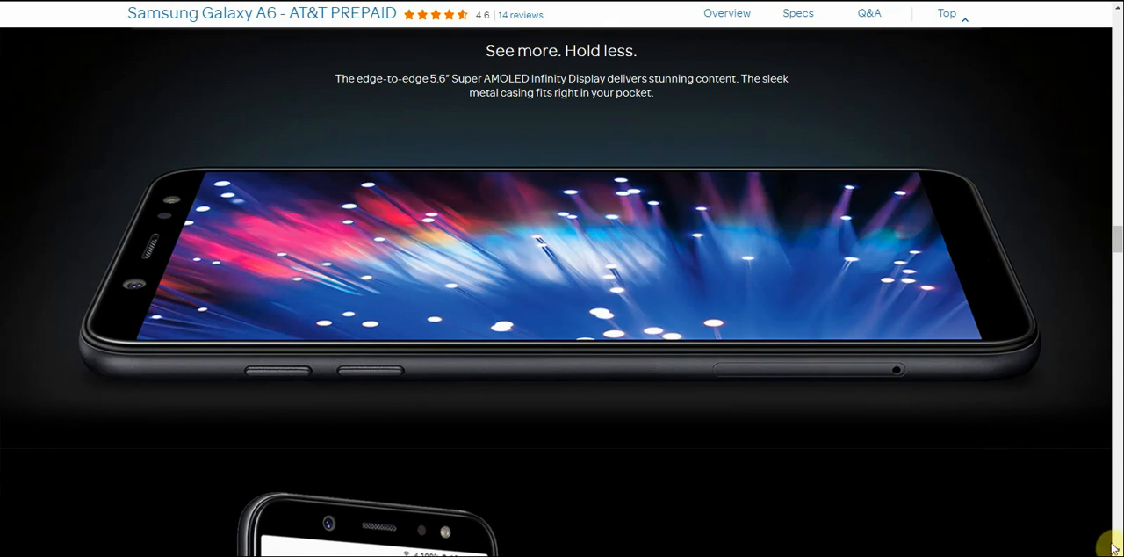
scroll("down", 3)
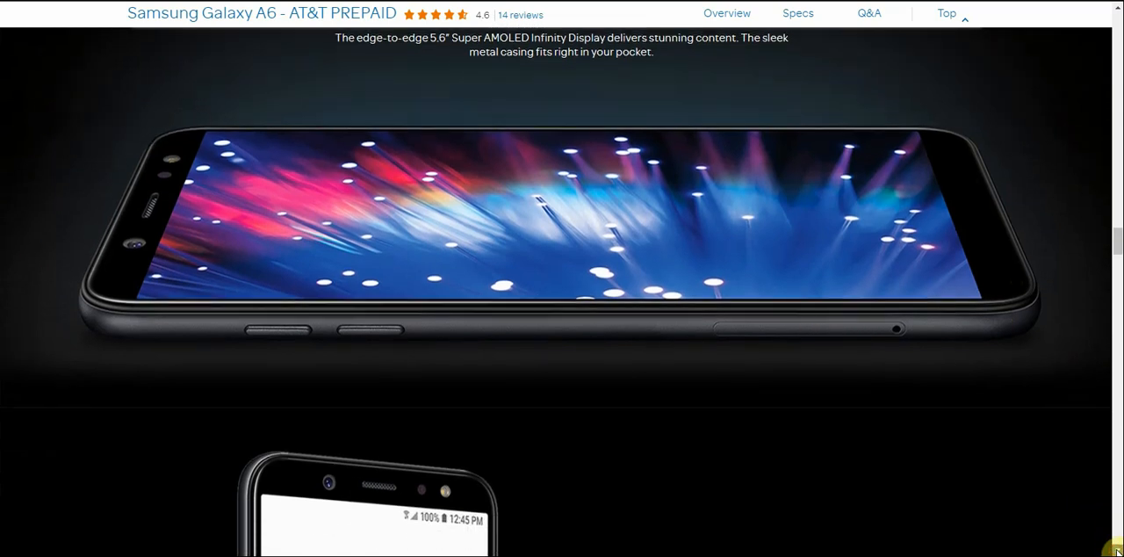
scroll("down", 3)
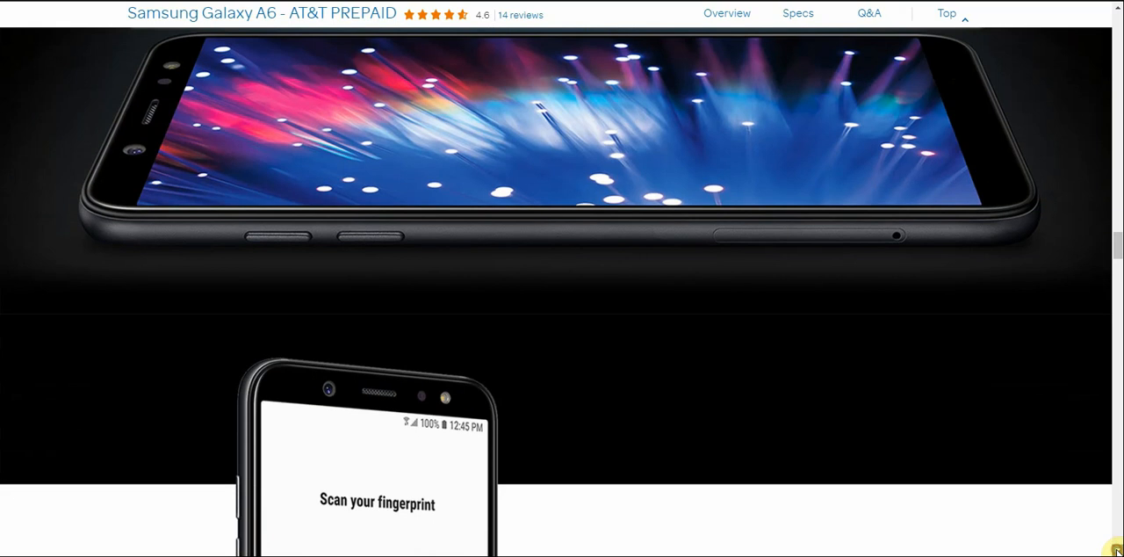
Scroll through fingerprint unlock to the 'A smarter way to use your phone' heading
scroll("down", 3)
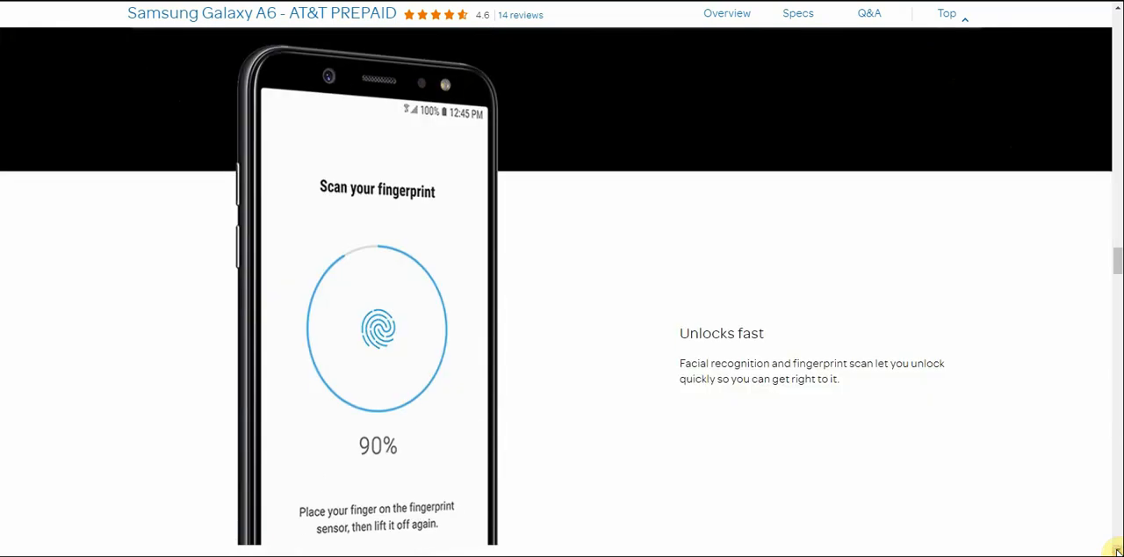
scroll("down", 3)
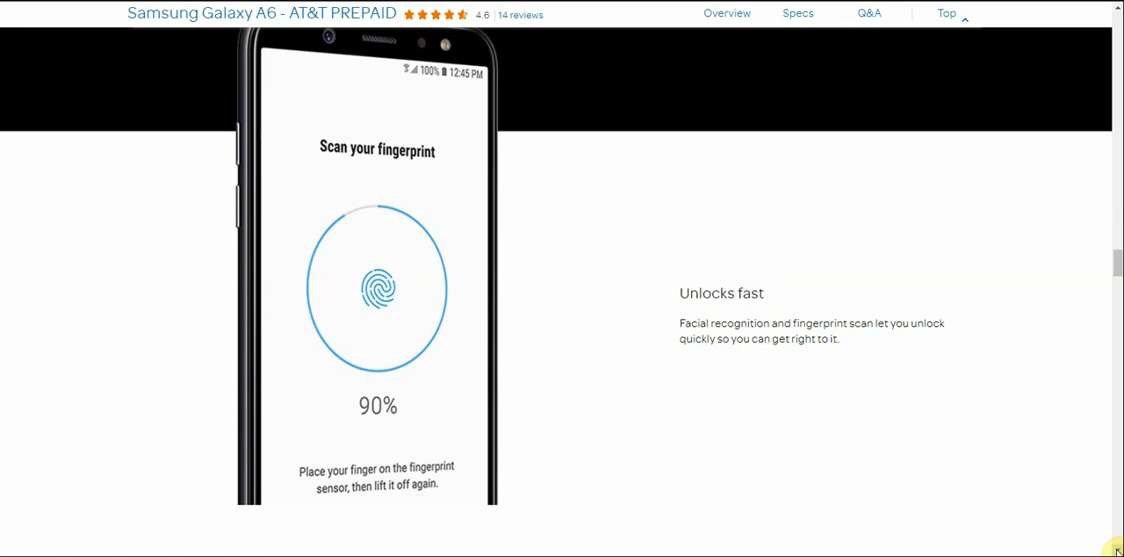
scroll("down", 3)
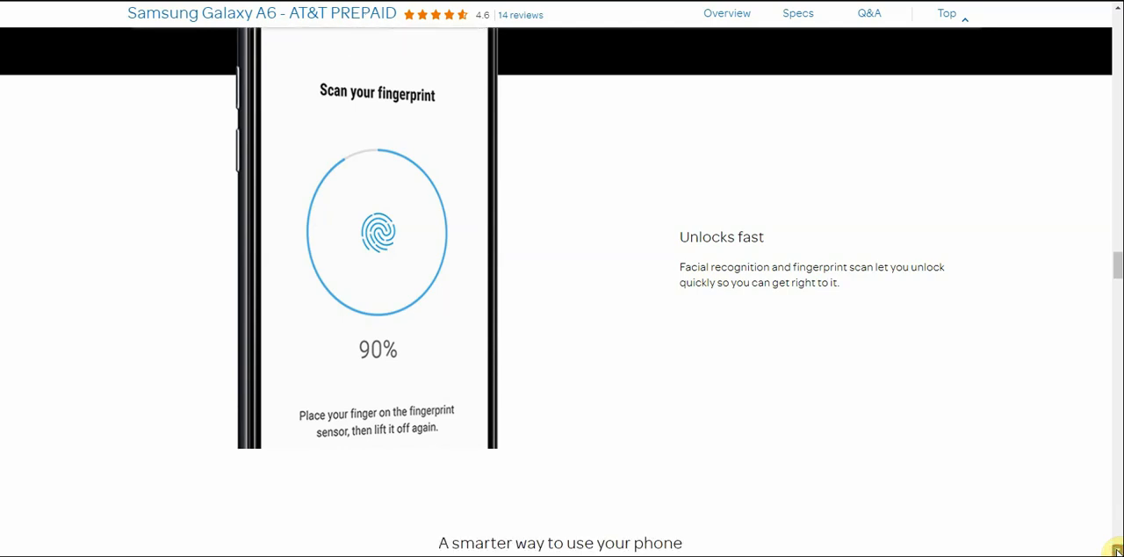
scroll("down", 3)
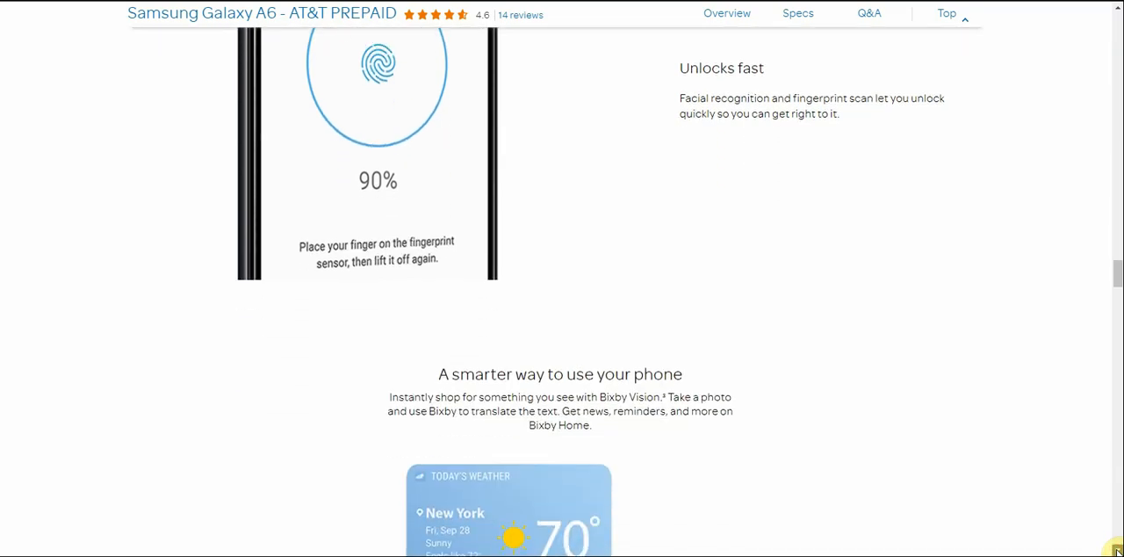
Scroll through the Bixby Home showcase until 'Get more from the Galaxy' appears
scroll("down", 3)
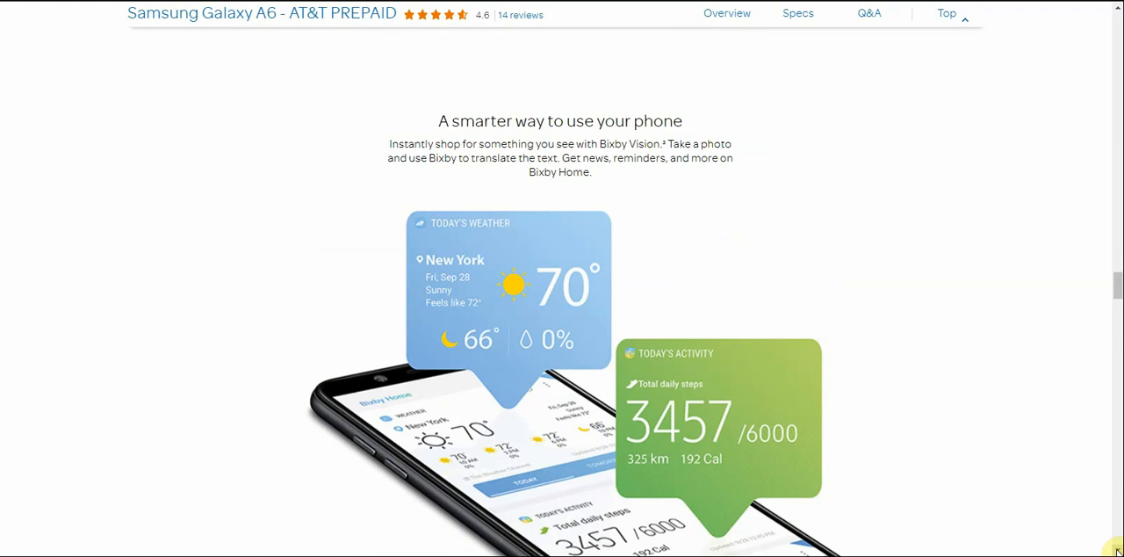
scroll("down", 3)
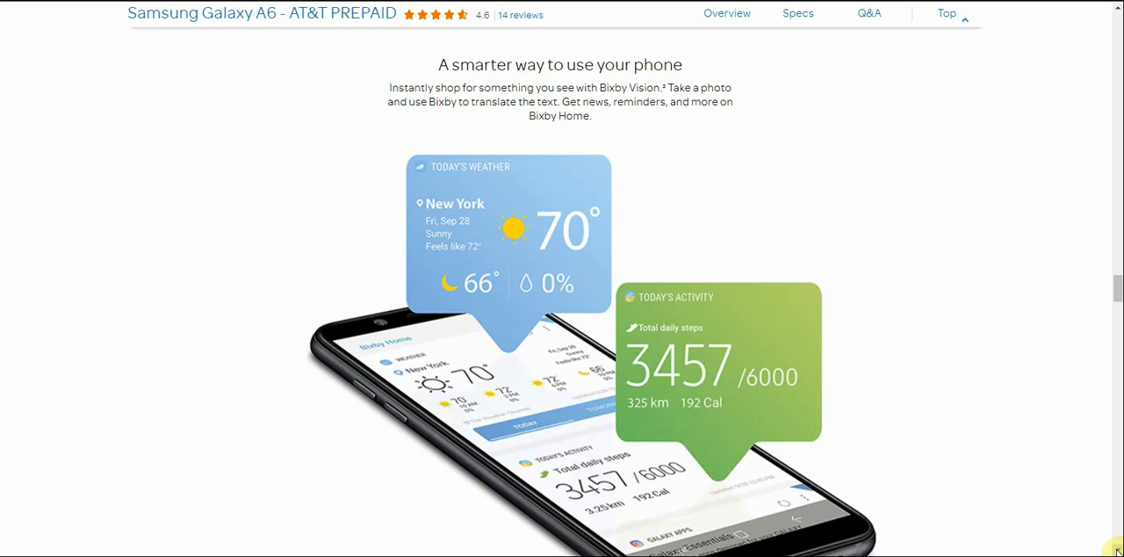
scroll("down", 3)
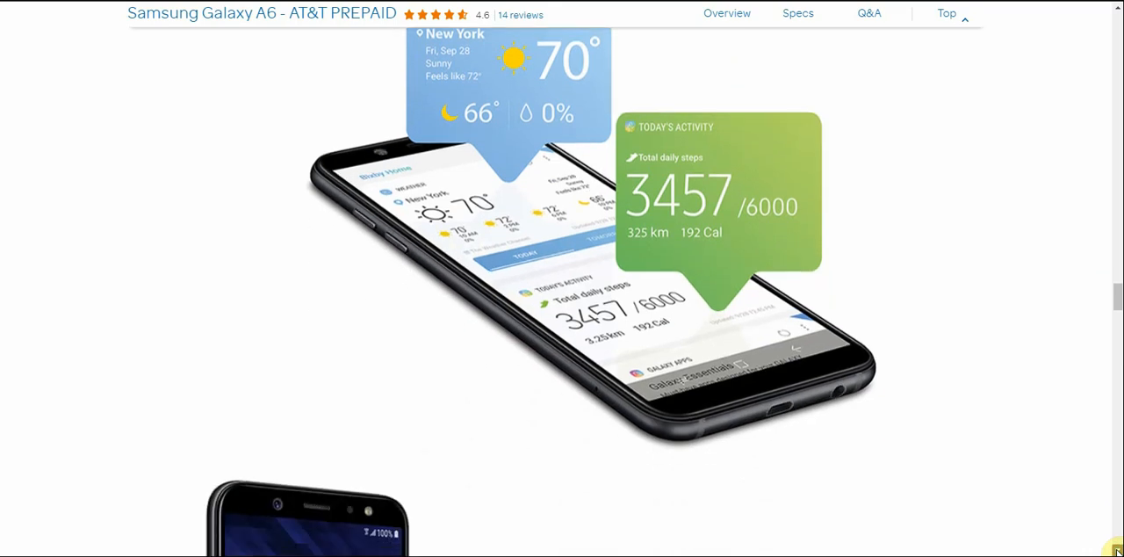
scroll("down", 3)
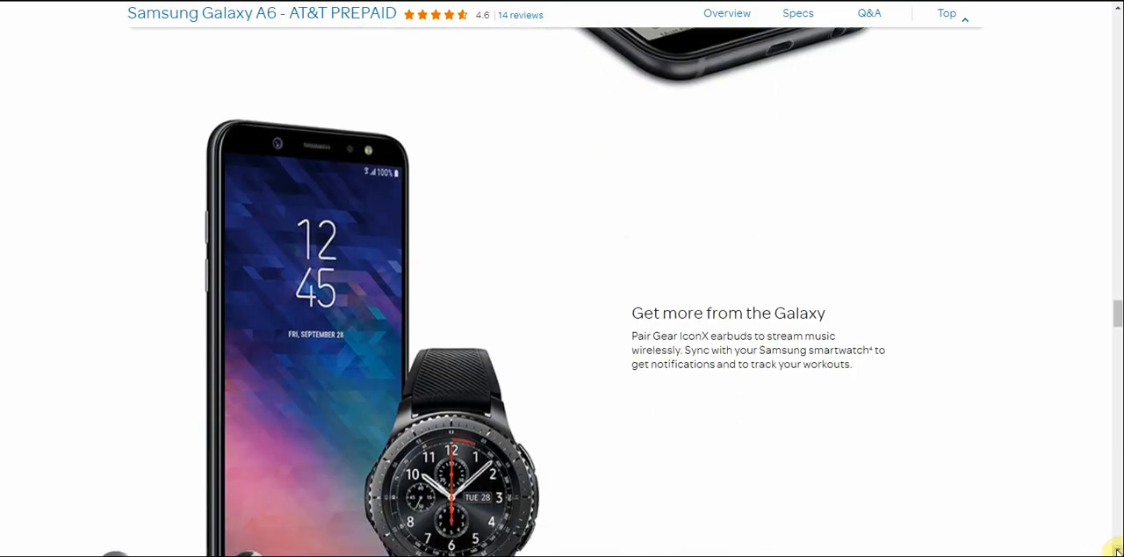
Scroll past the Gear IconX and smartwatch images to the Specifications heading
scroll("down", 3)
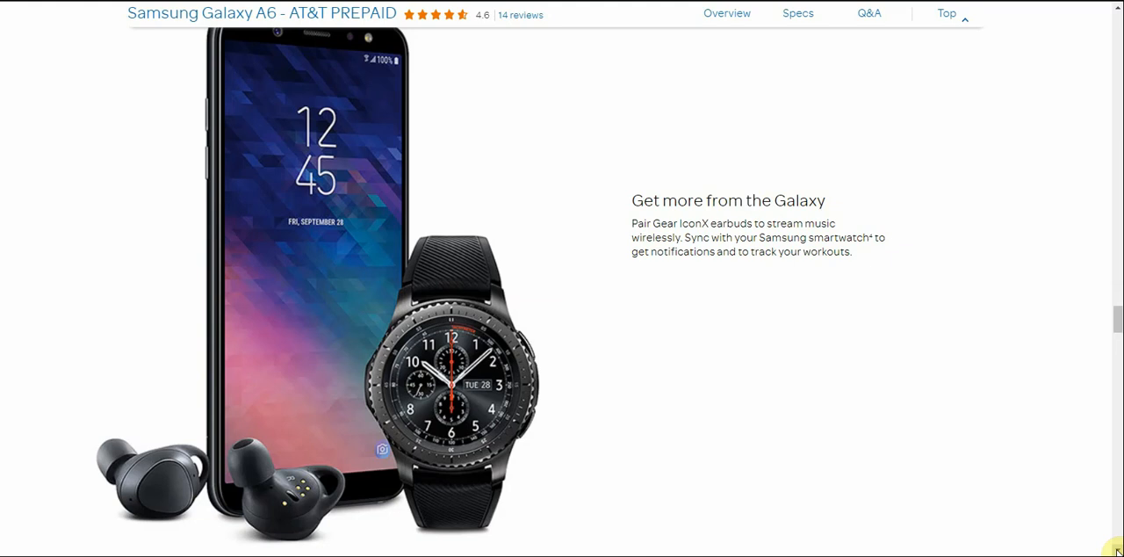
scroll("down", 3)
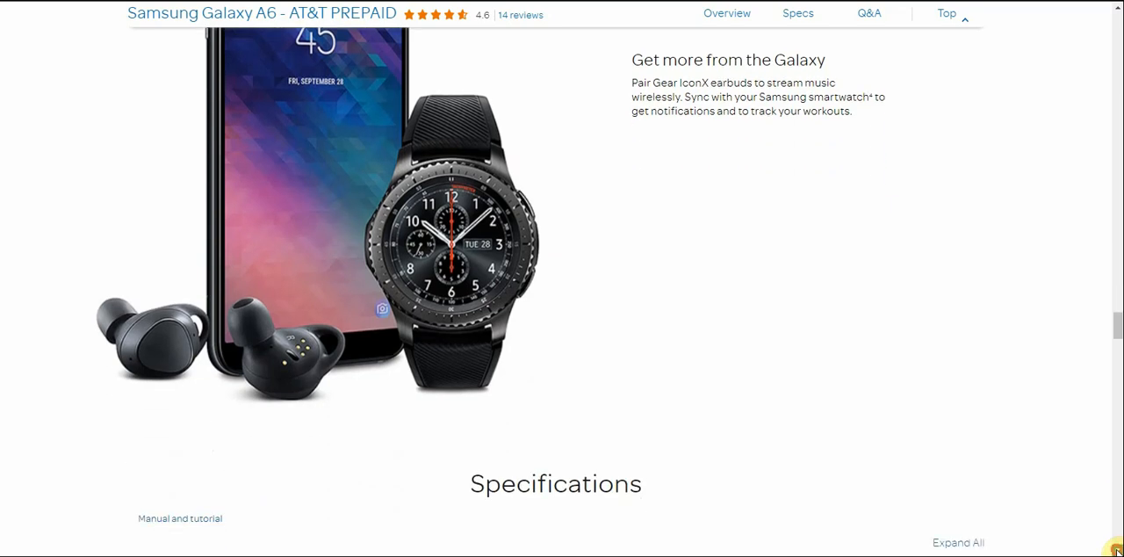
Expand All specification categories to reveal dimensions, display and camera details
scroll("down", 3)
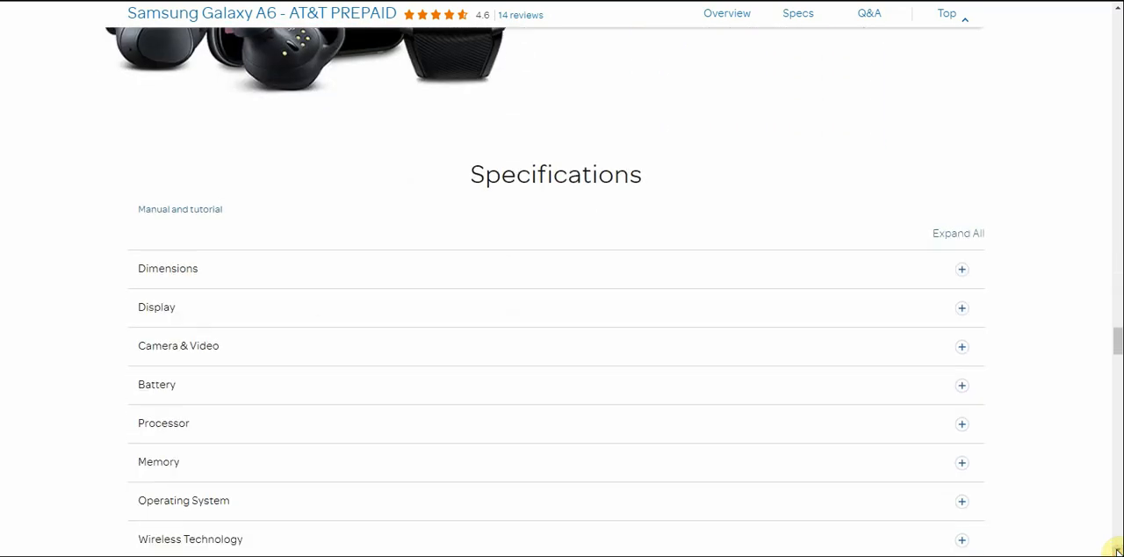
mouse_move(961, 236)
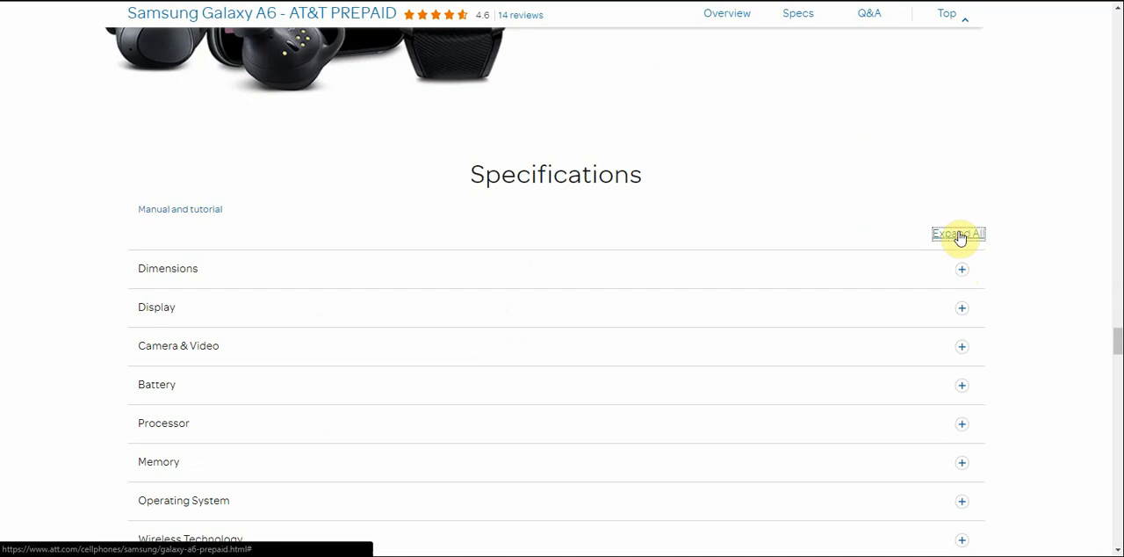
left_click(959, 233)
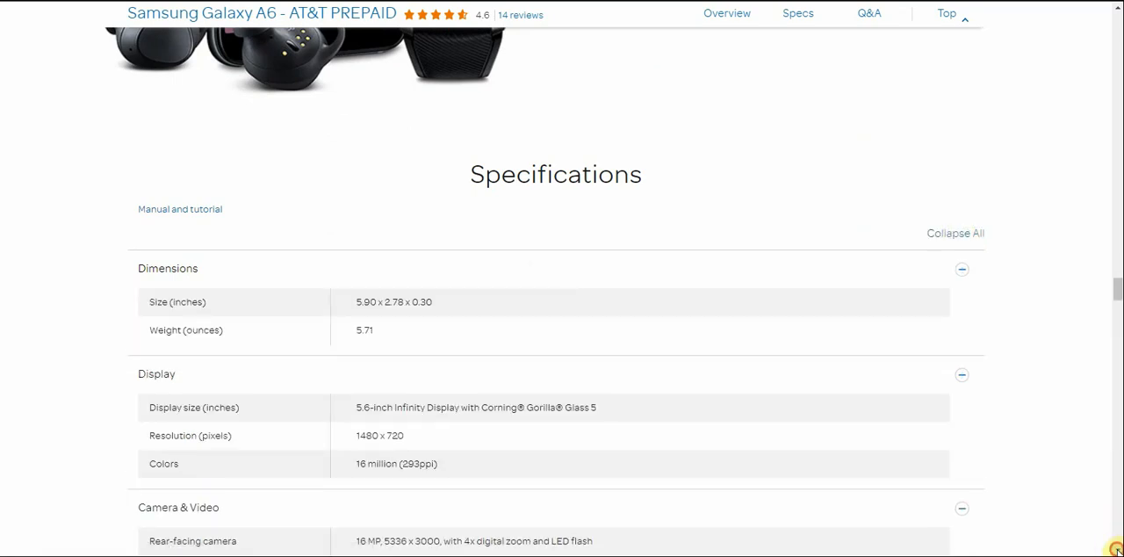
Scroll the expanded Galaxy A6 specs from dimensions through battery and processor details
scroll("down", 3)
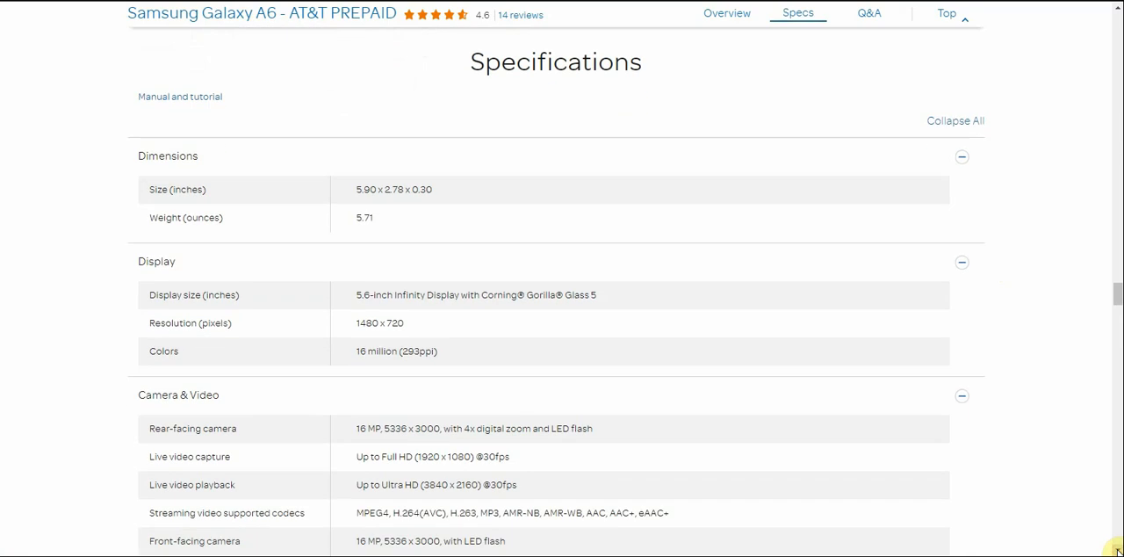
scroll("down", 3)
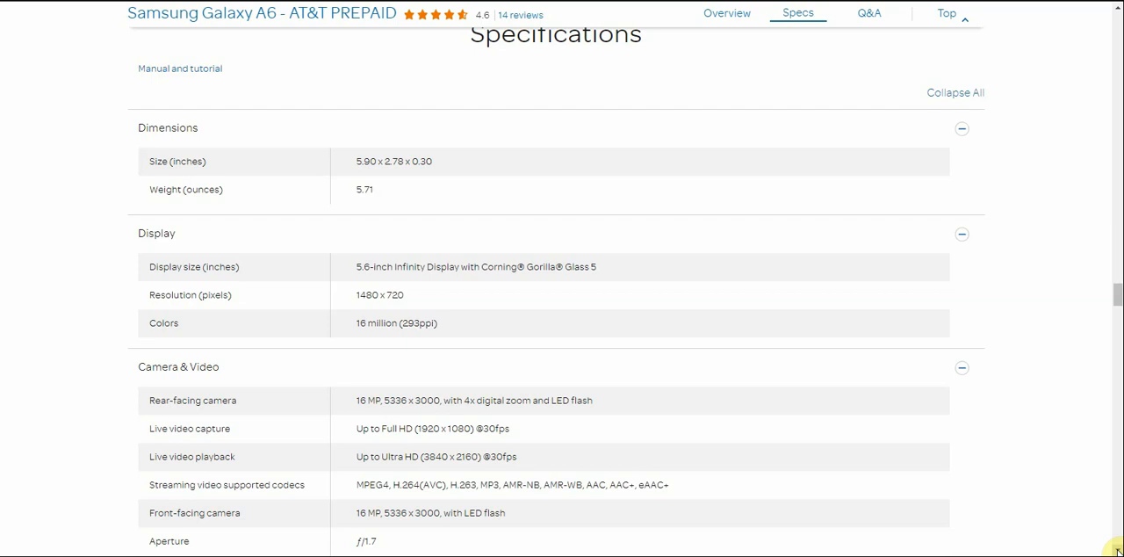
scroll("down", 3)
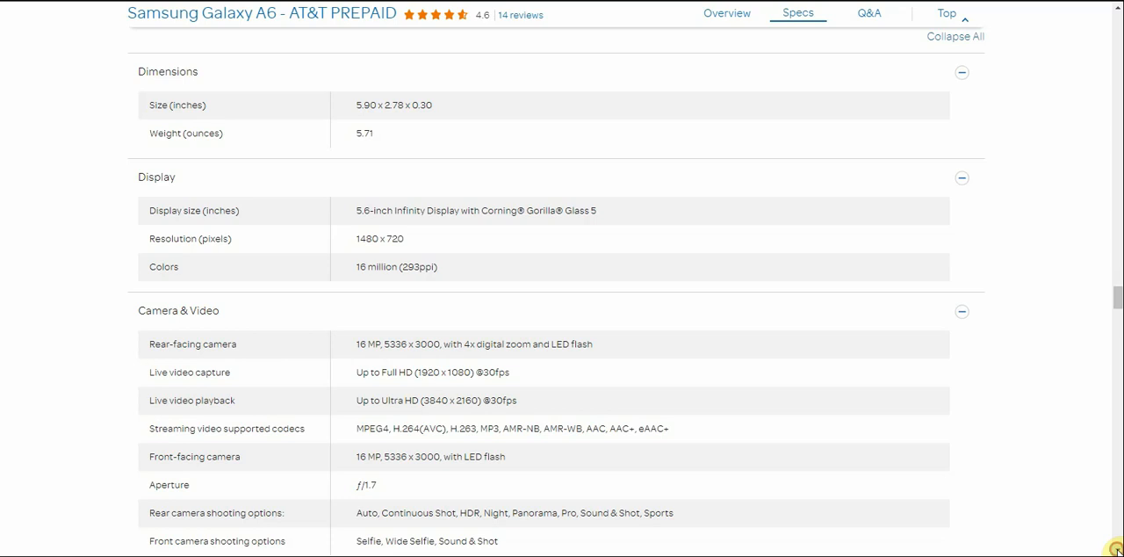
scroll("down", 3)
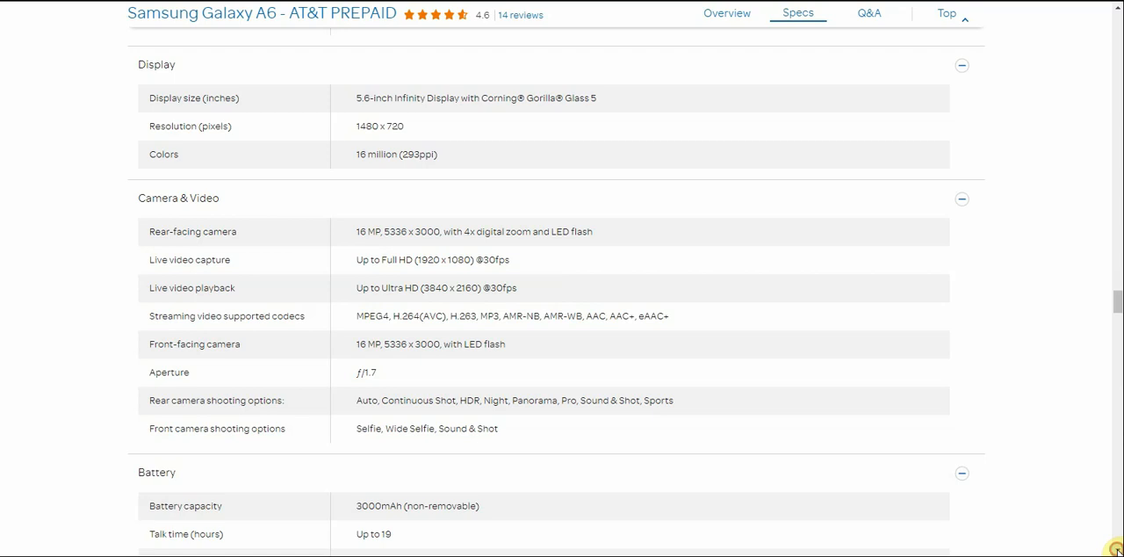
scroll("down", 3)
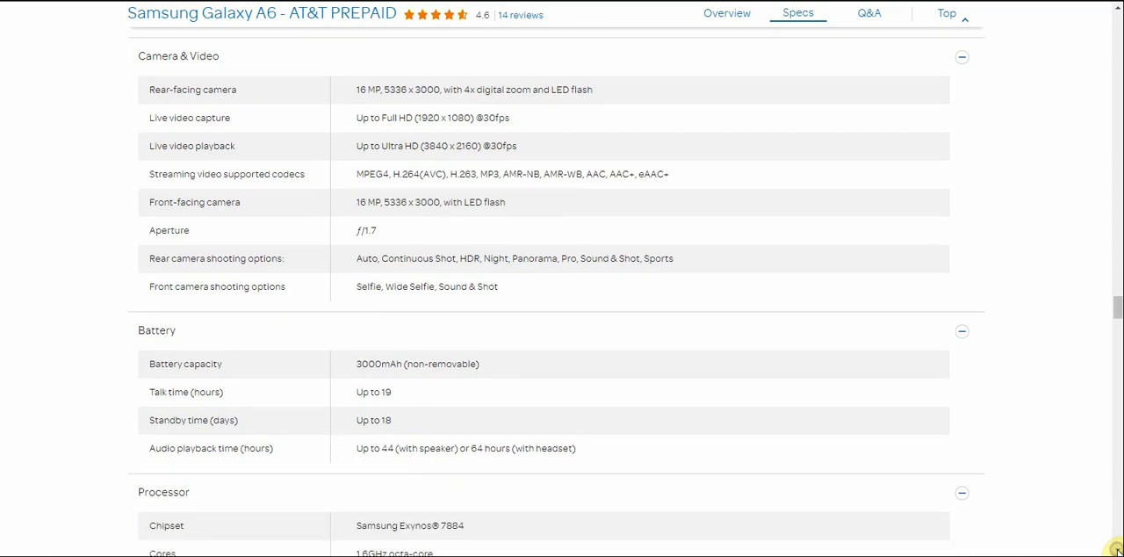
Continue down through memory and operating system to the Wireless Technology section
scroll("down", 3)
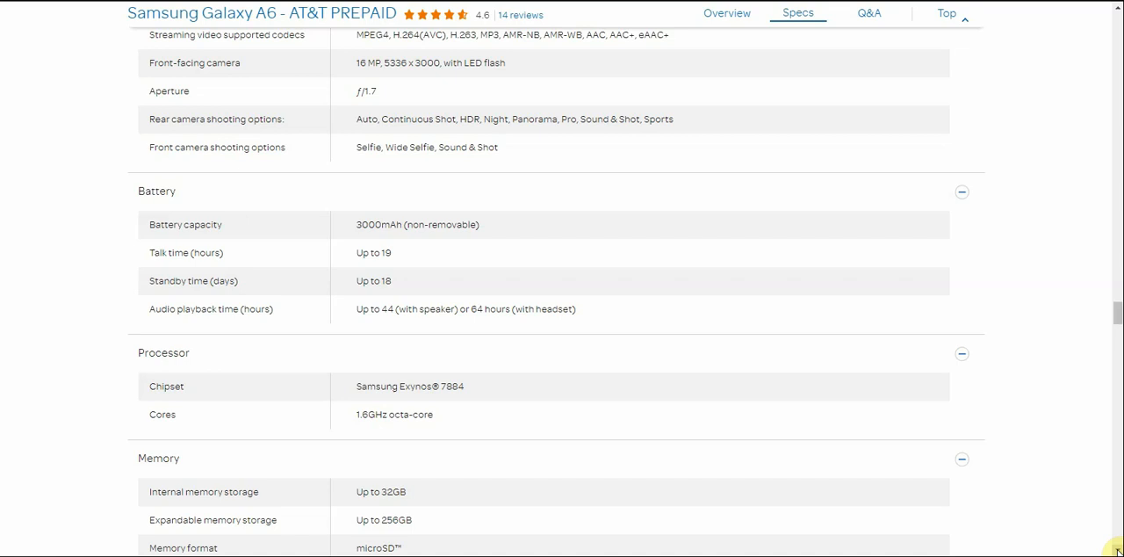
scroll("down", 3)
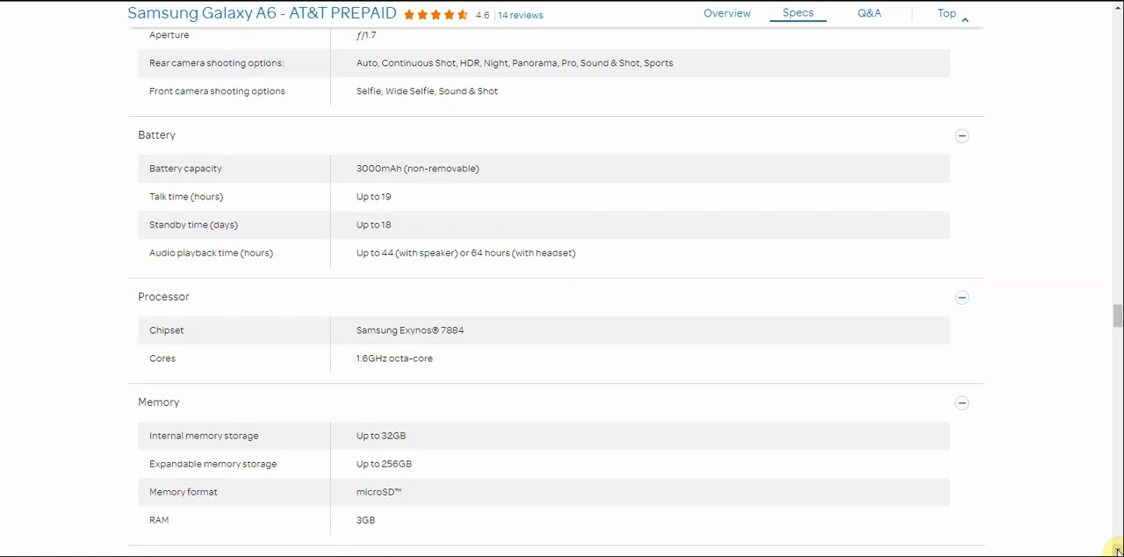
scroll("down", 3)
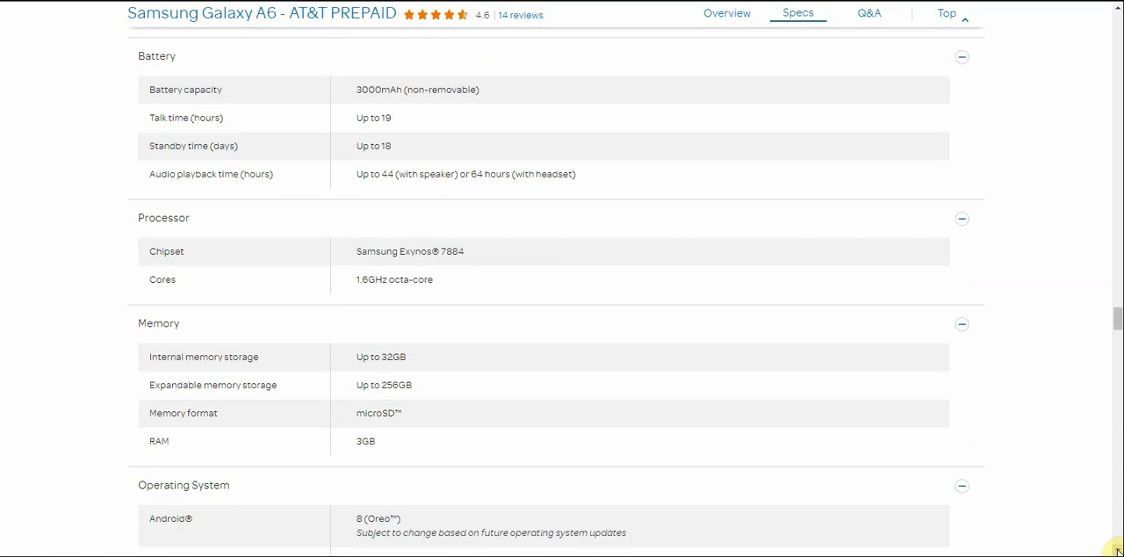
scroll("down", 3)
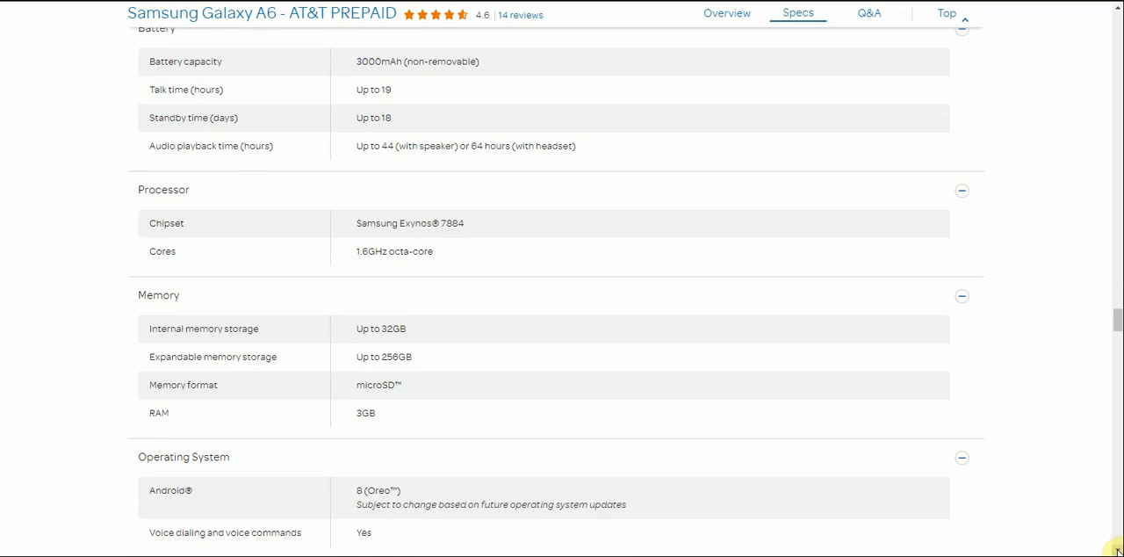
scroll("down", 3)
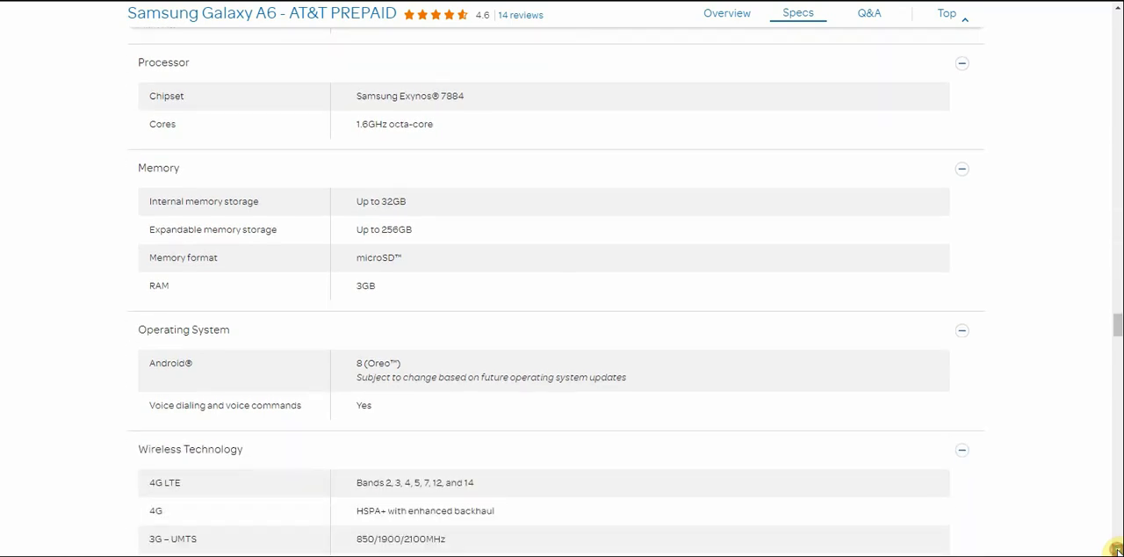
Scroll through the Wireless Technology specs covering LTE bands, Wi-Fi and Bluetooth
scroll("down", 3)
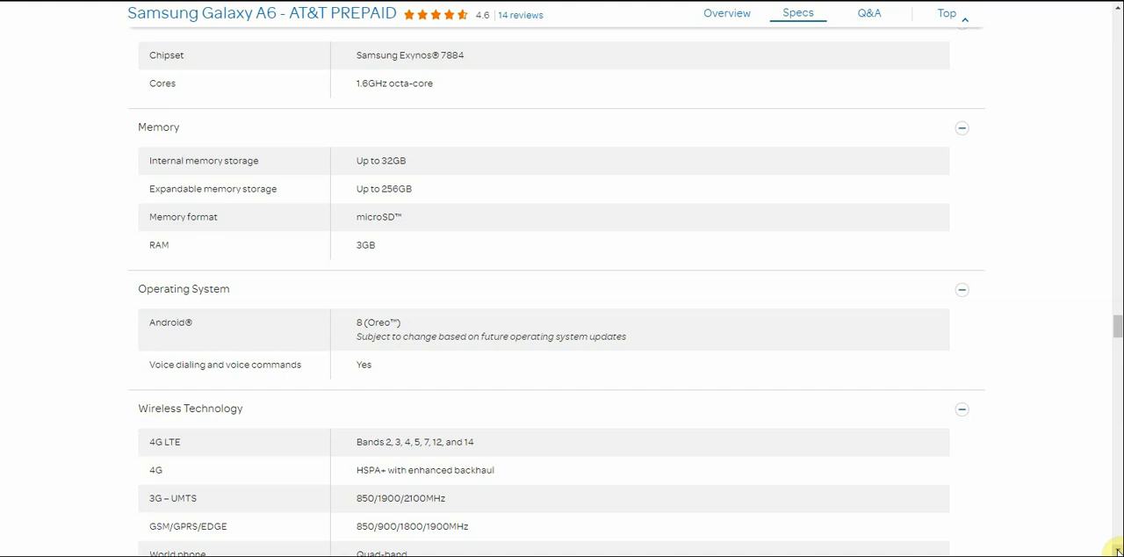
scroll("down", 3)
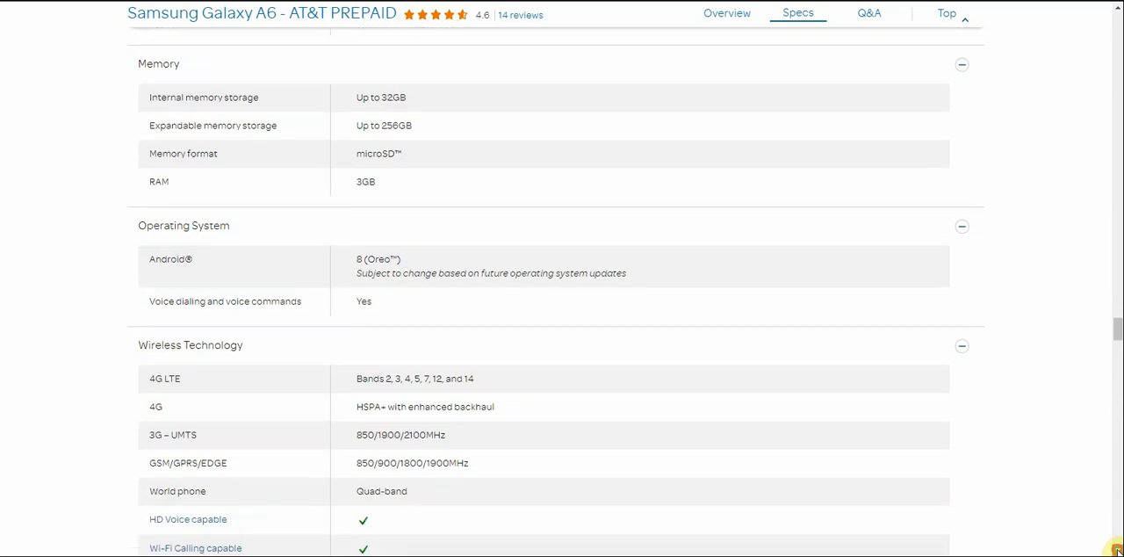
scroll("down", 3)
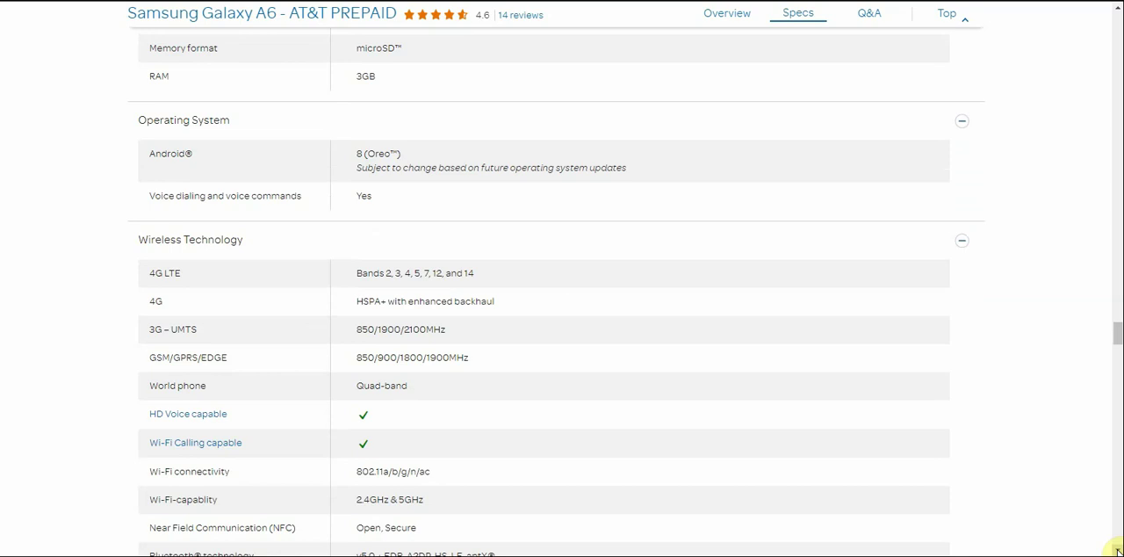
scroll("down", 3)
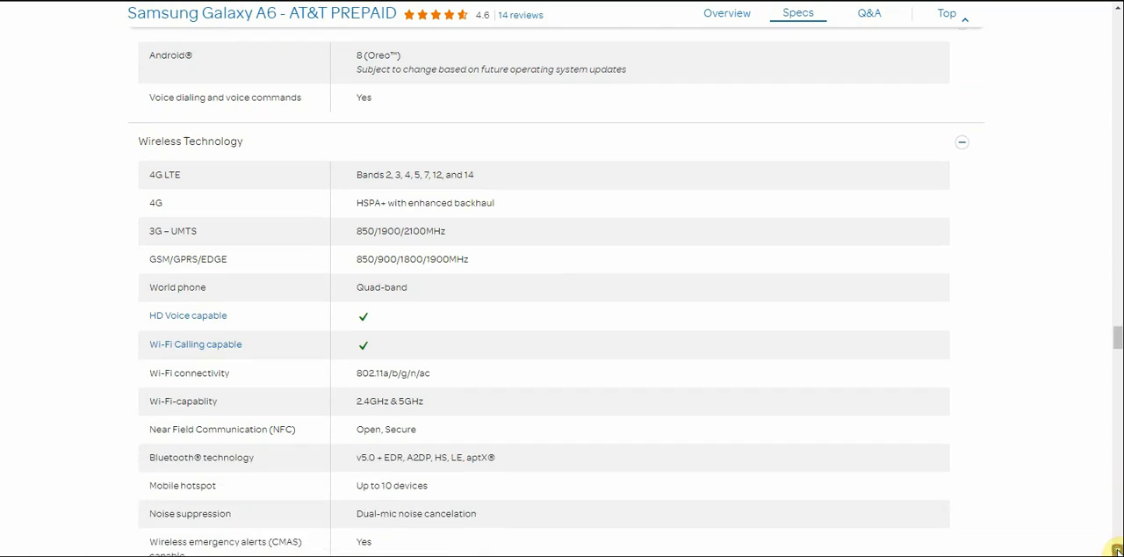
Continue down past wireless technology until the Apps heading with preloaded apps appears
scroll("down", 3)
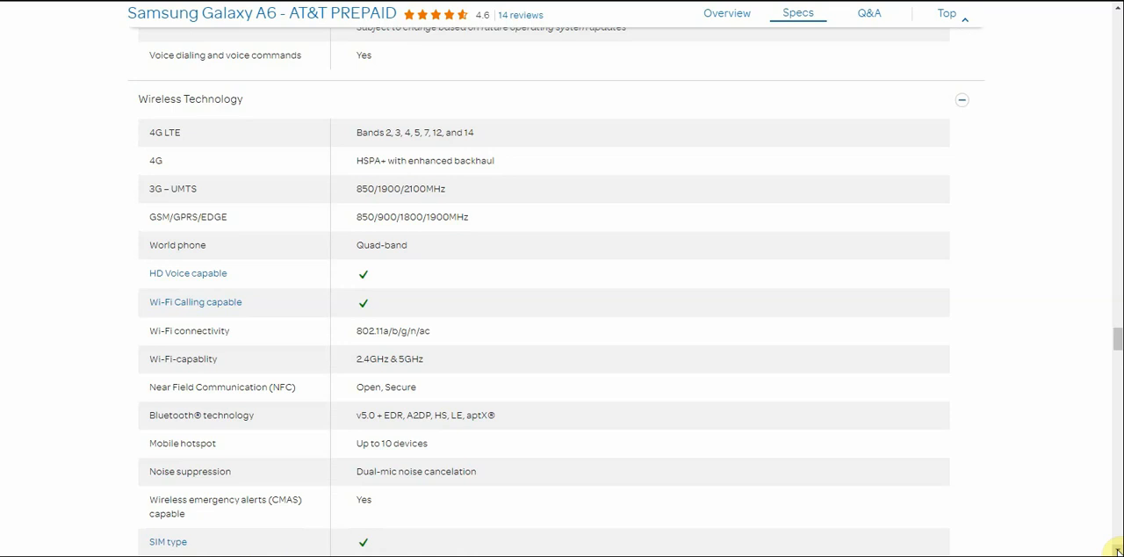
scroll("down", 3)
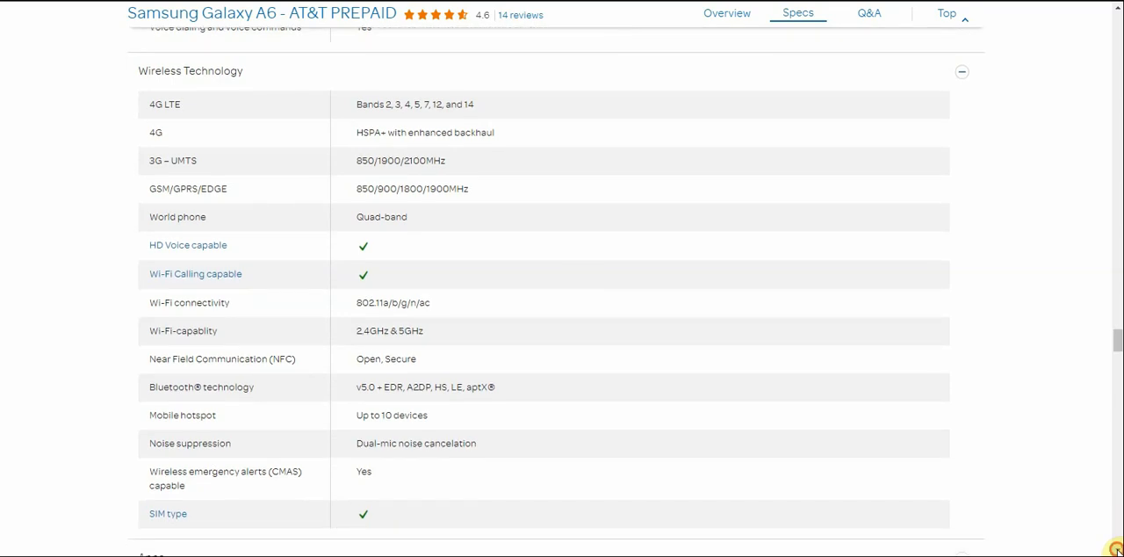
scroll("down", 3)
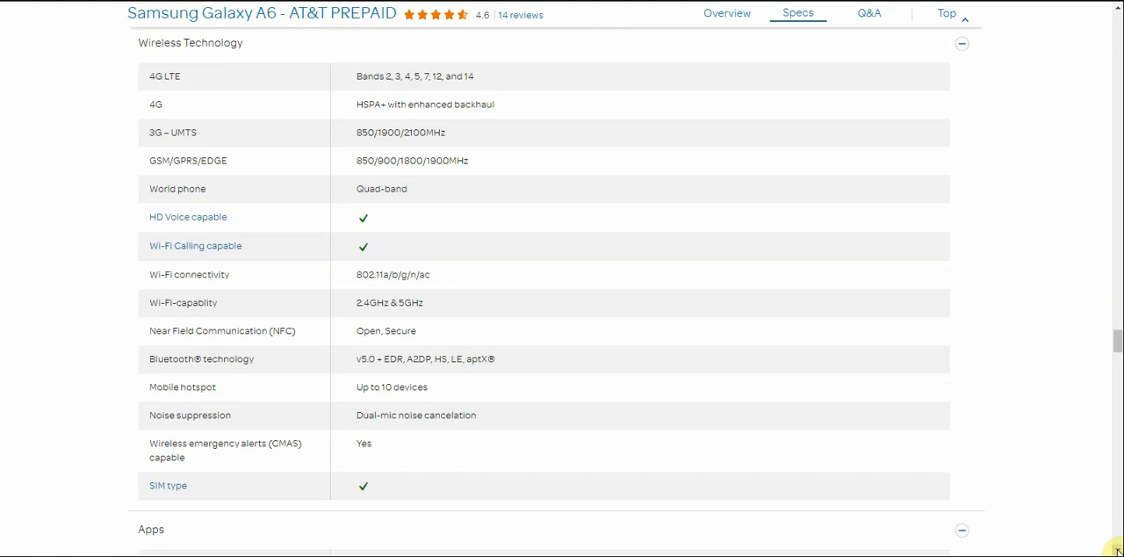
scroll("down", 3)
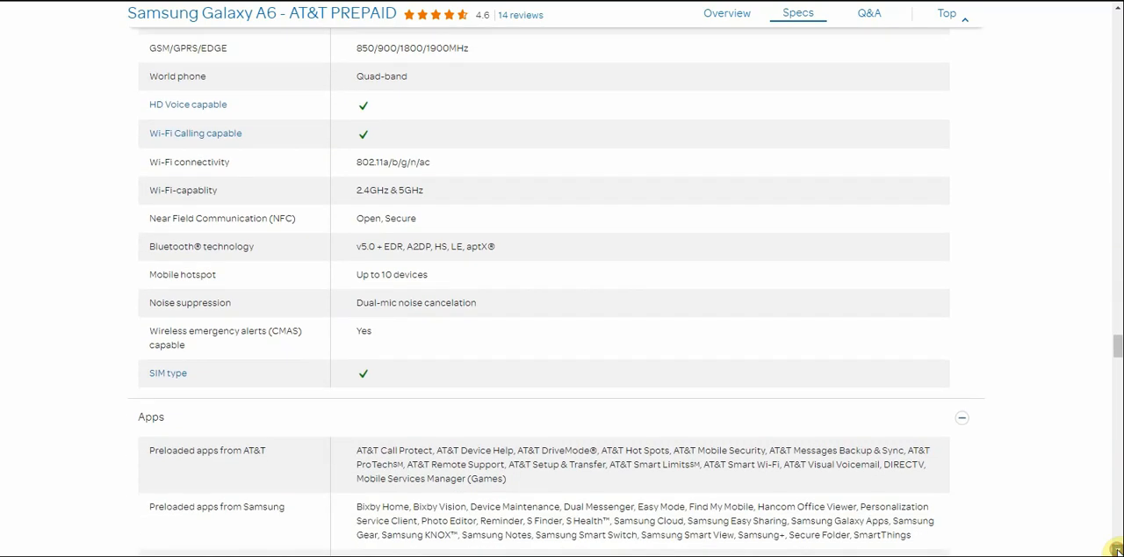
Scroll through the Galaxy A6's preloaded Apps list
scroll("down", 3)
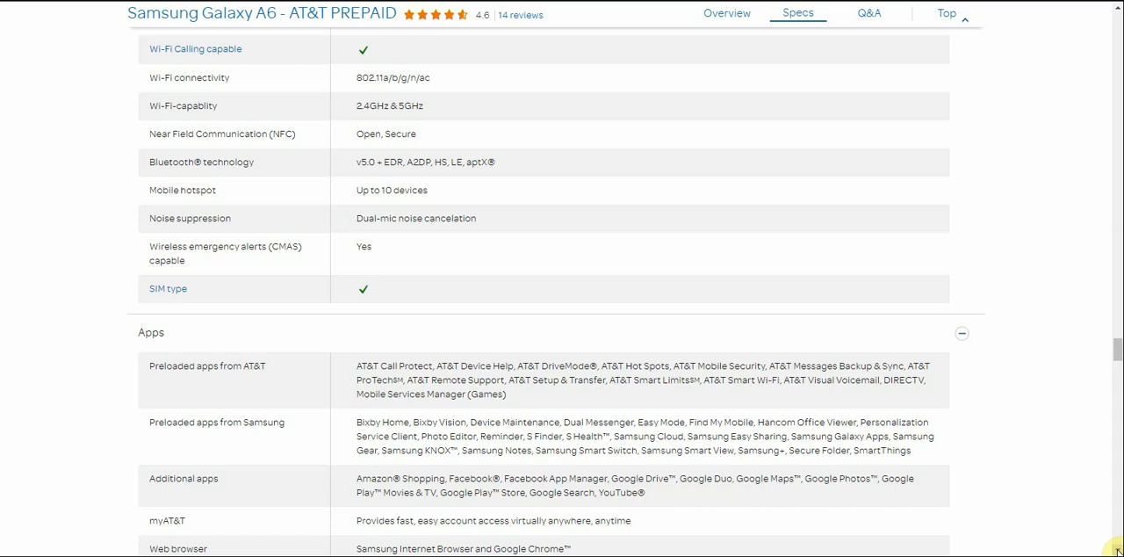
scroll("down", 3)
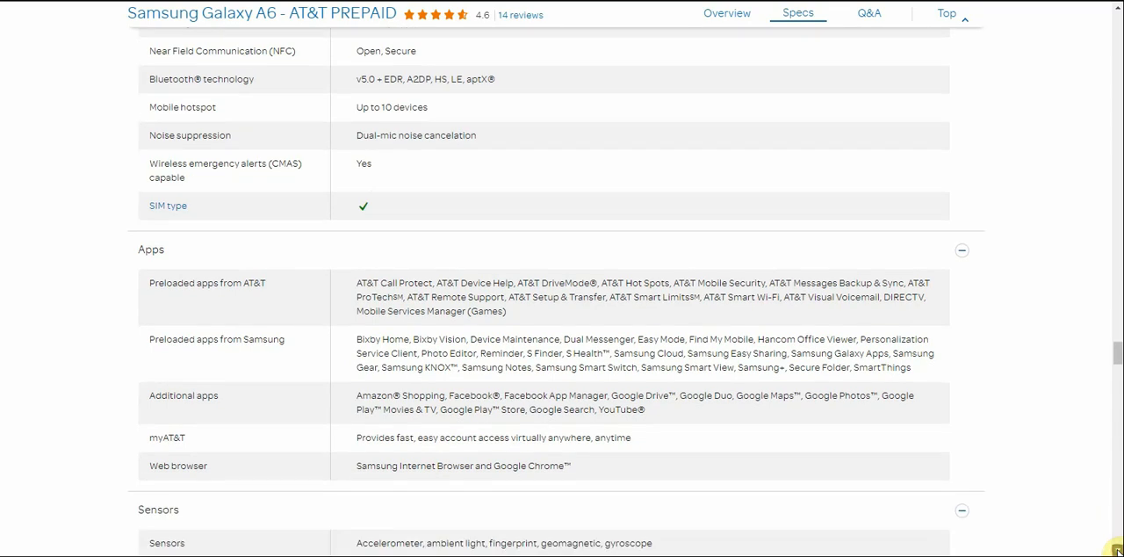
scroll("down", 3)
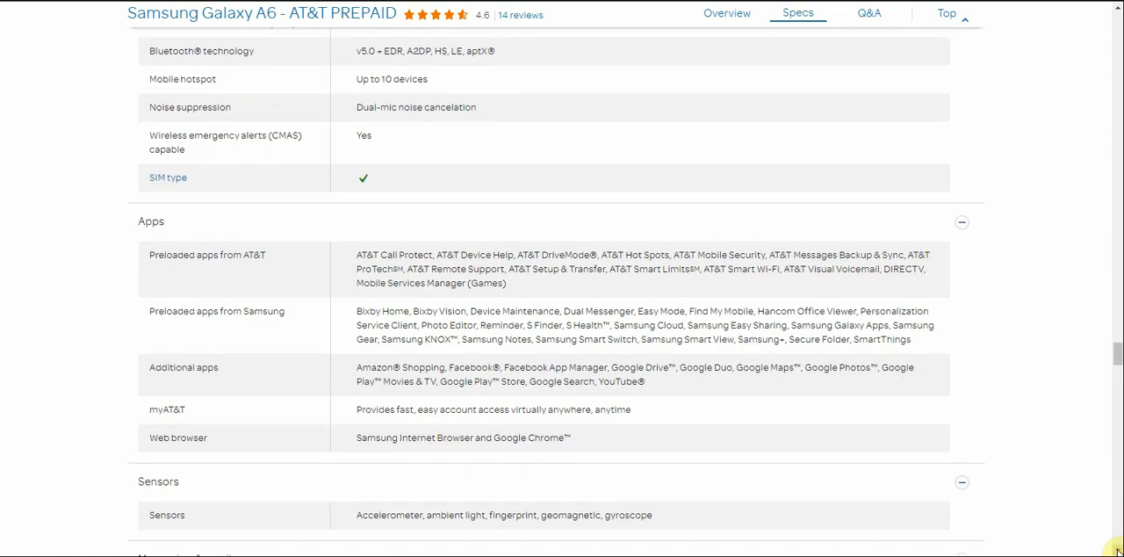
scroll("down", 3)
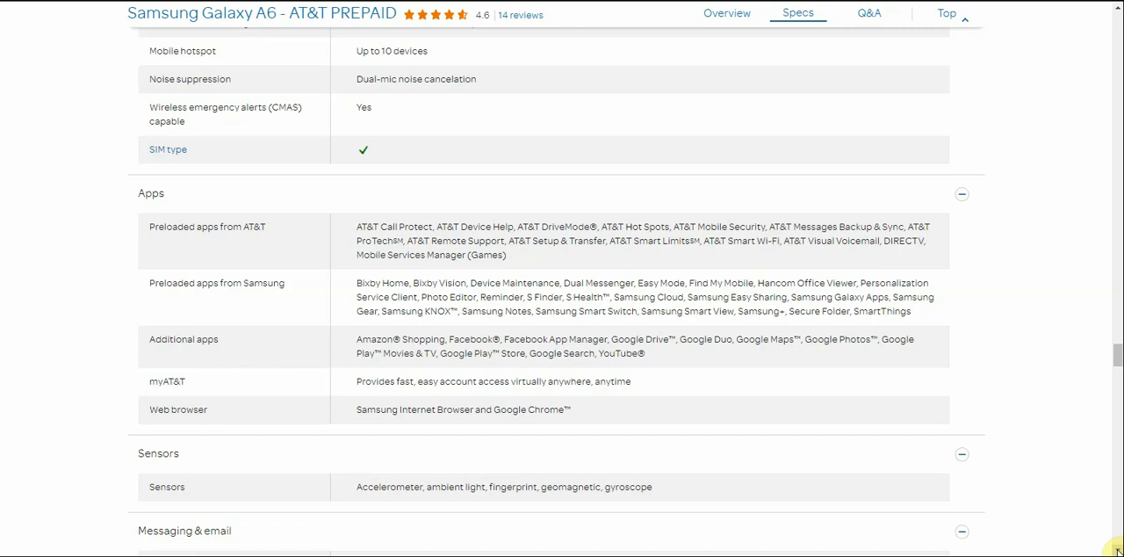
Continue down through Sensors to the Messaging & email section
scroll("down", 3)
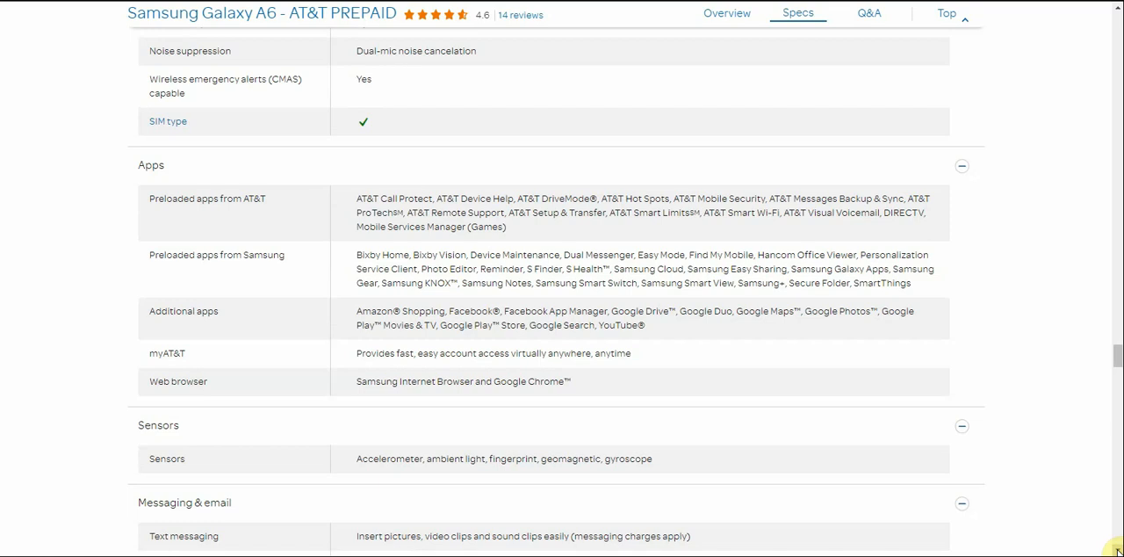
scroll("down", 3)
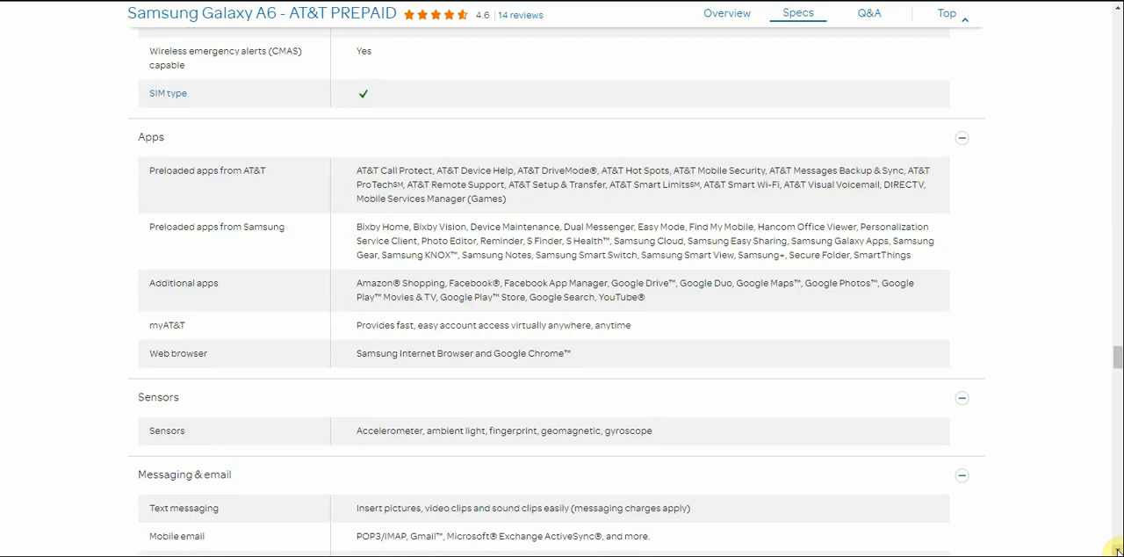
scroll("down", 3)
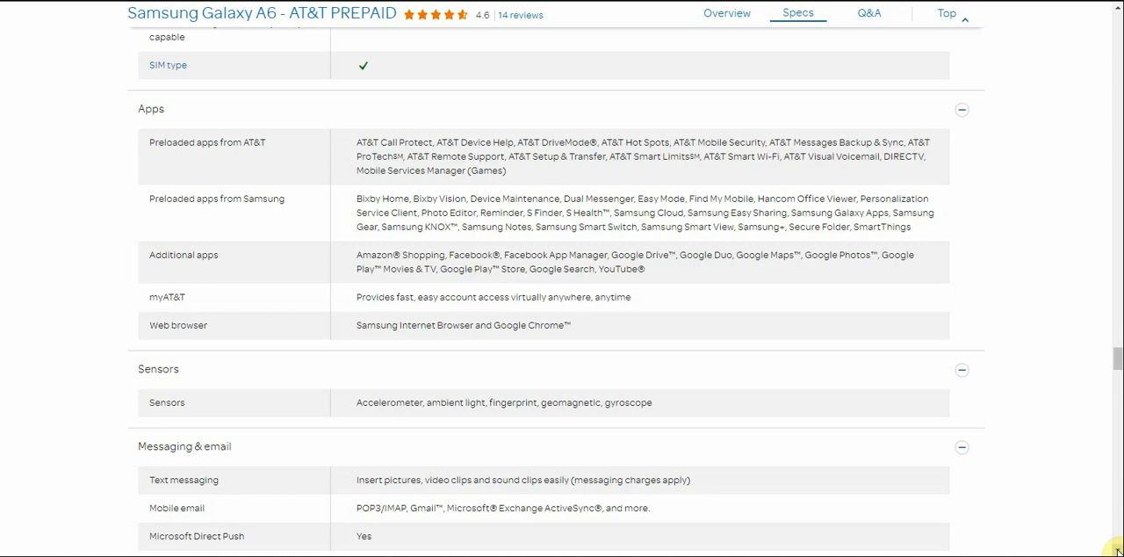
Scroll past the Messaging & email specs to the Music heading and start of Accessibility
scroll("down", 3)
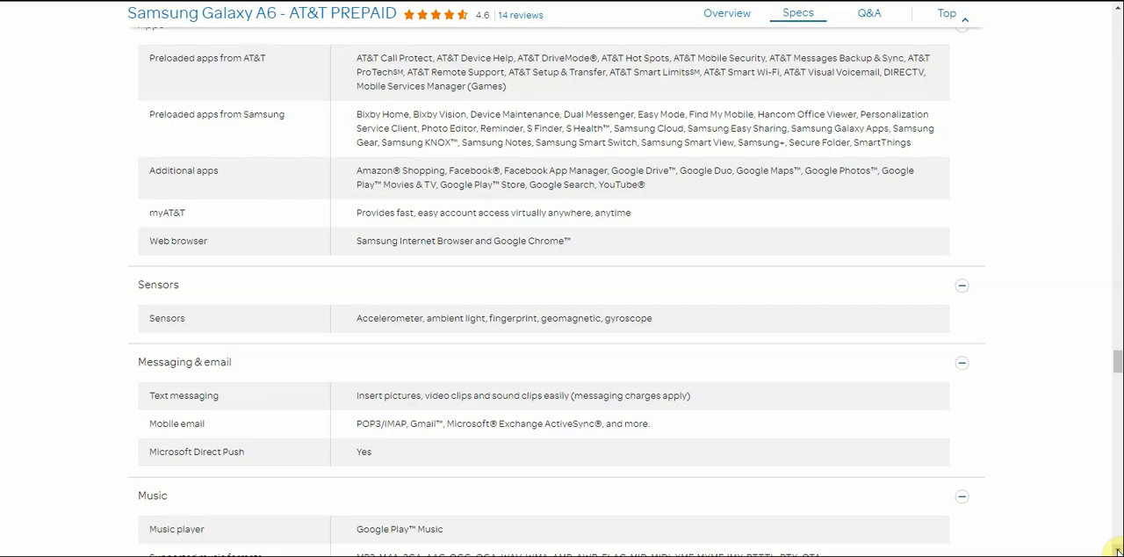
scroll("down", 3)
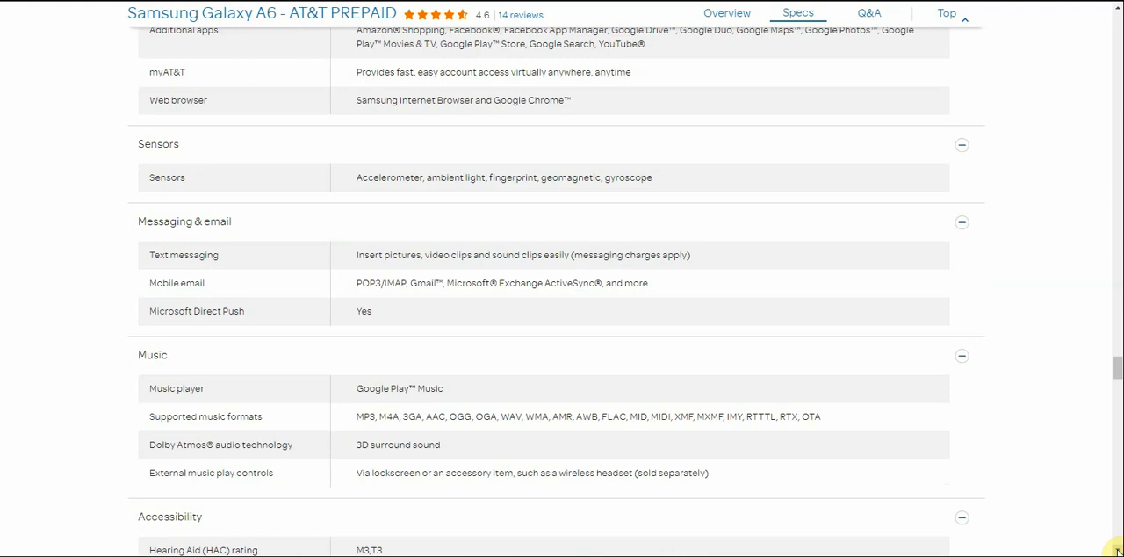
Scroll through Music, Accessibility and Sustainability with the 19/20 Eco-Score, reaching customer reviews
scroll("down", 3)
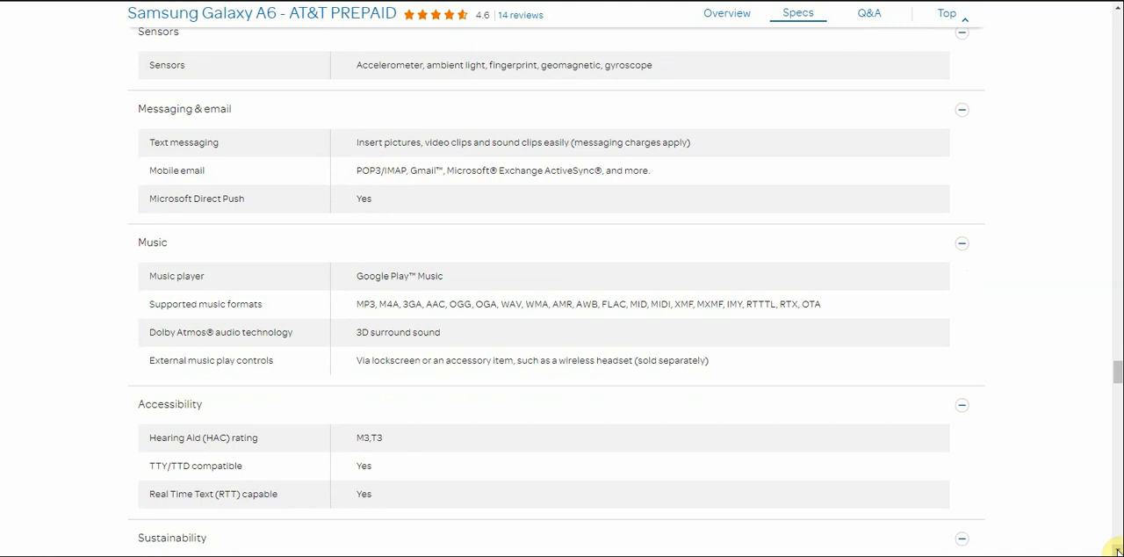
scroll("down", 3)
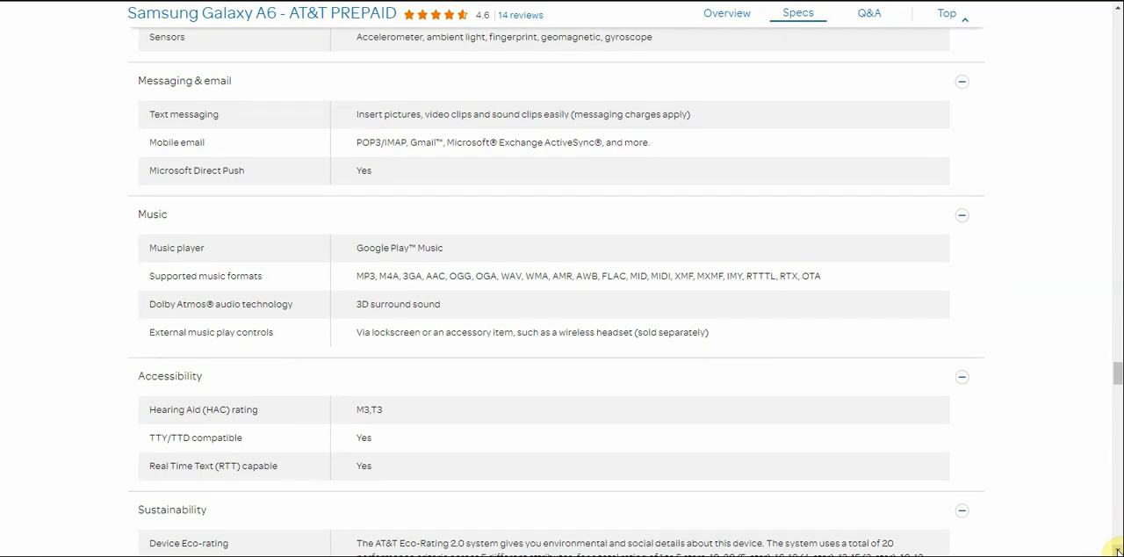
scroll("down", 3)
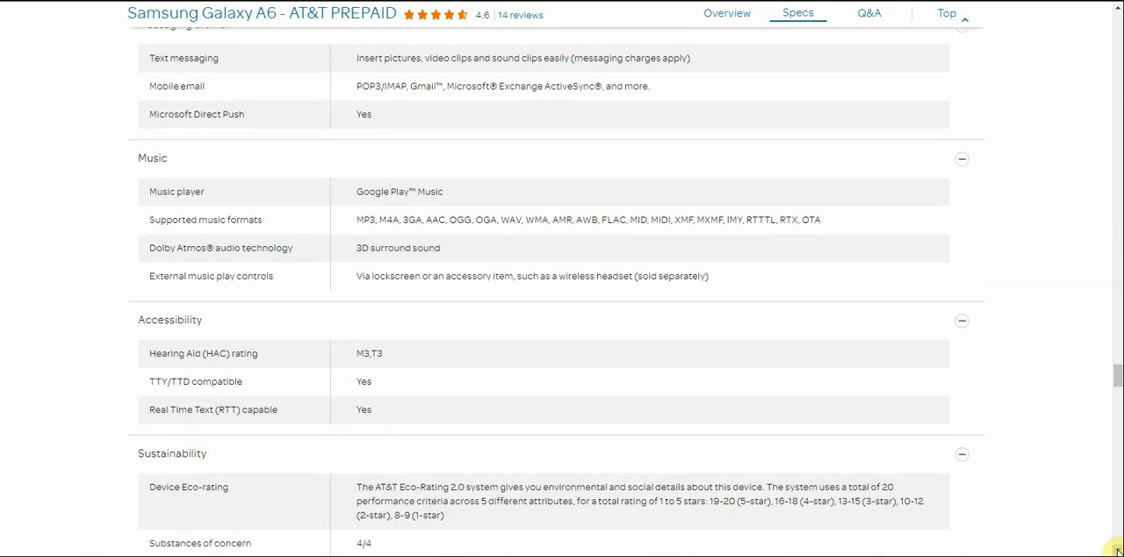
scroll("down", 3)
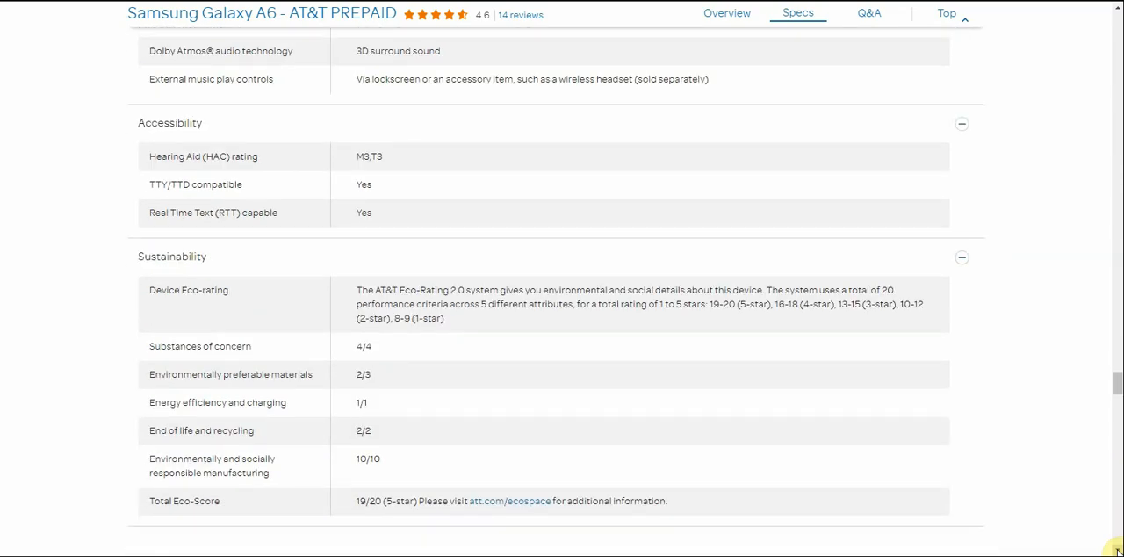
scroll("down", 3)
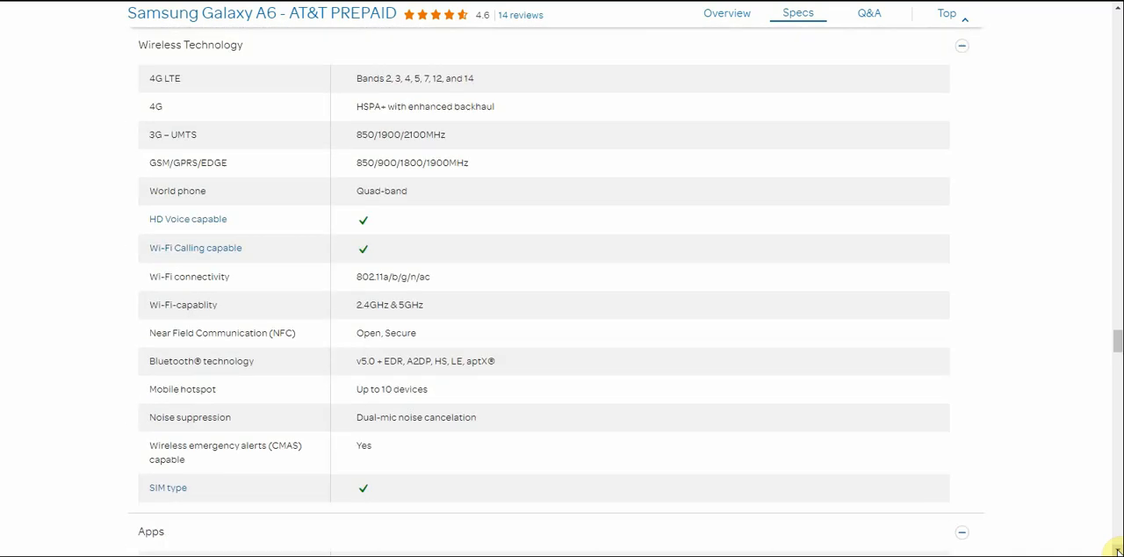
scroll("down", 3)
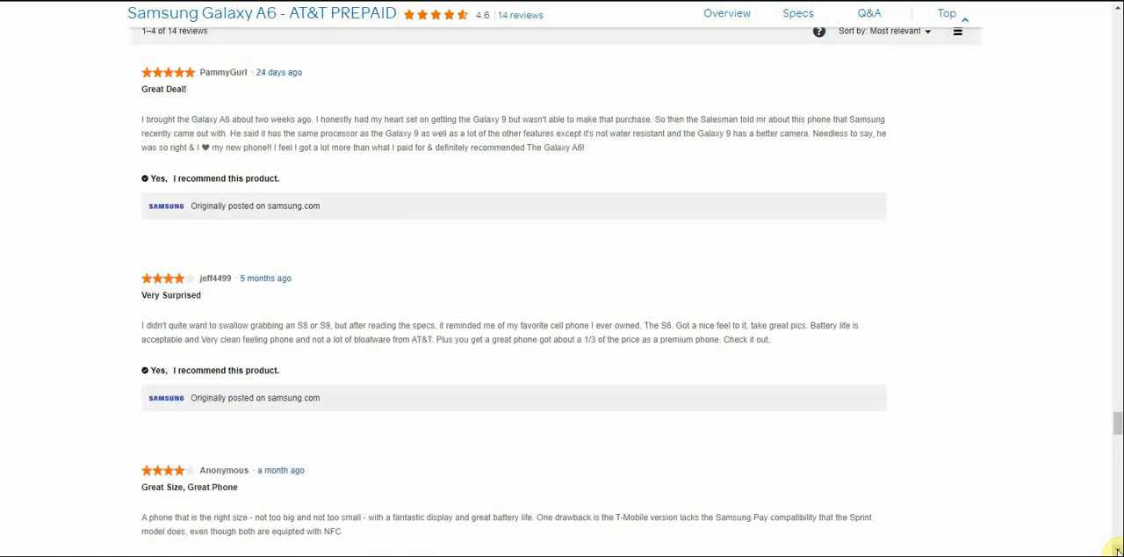
Jump via the scrollbar past reviews and In the box contents, ending at the top with the $419.99 price
left_click(868, 14)
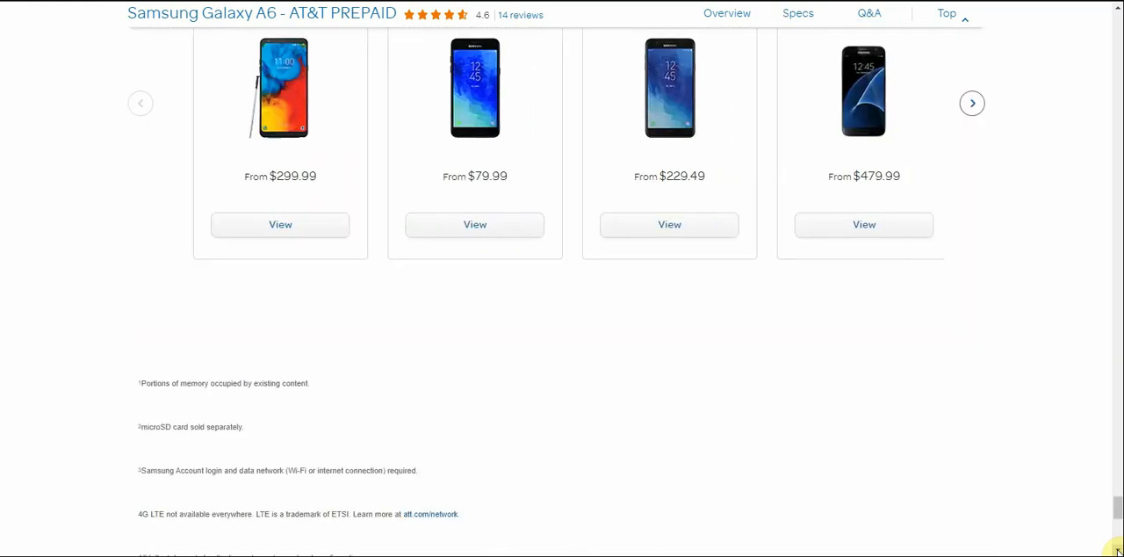
left_click(869, 14)
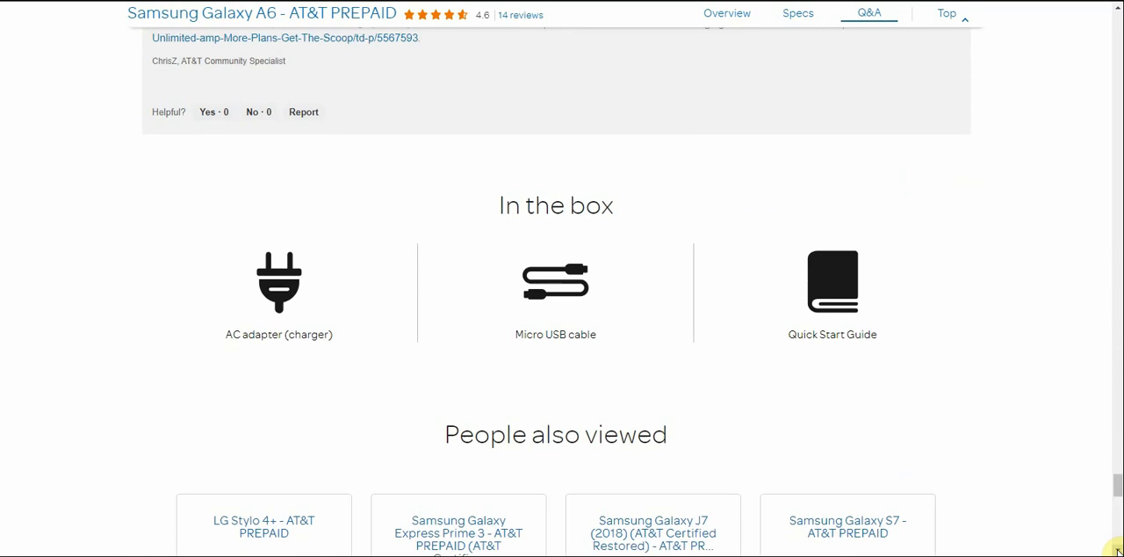
left_click(798, 14)
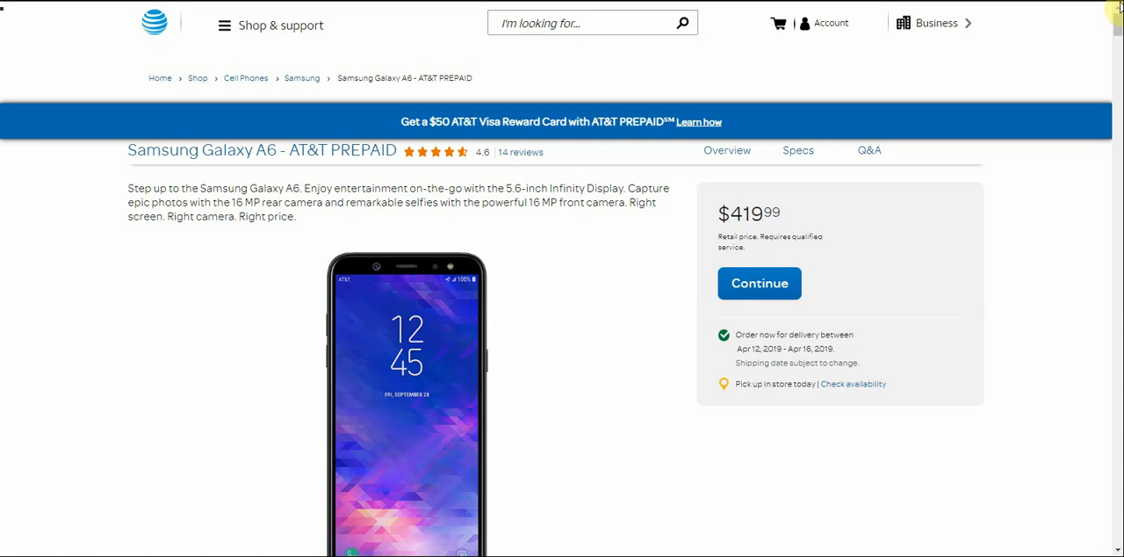
mouse_move(1117, 10)
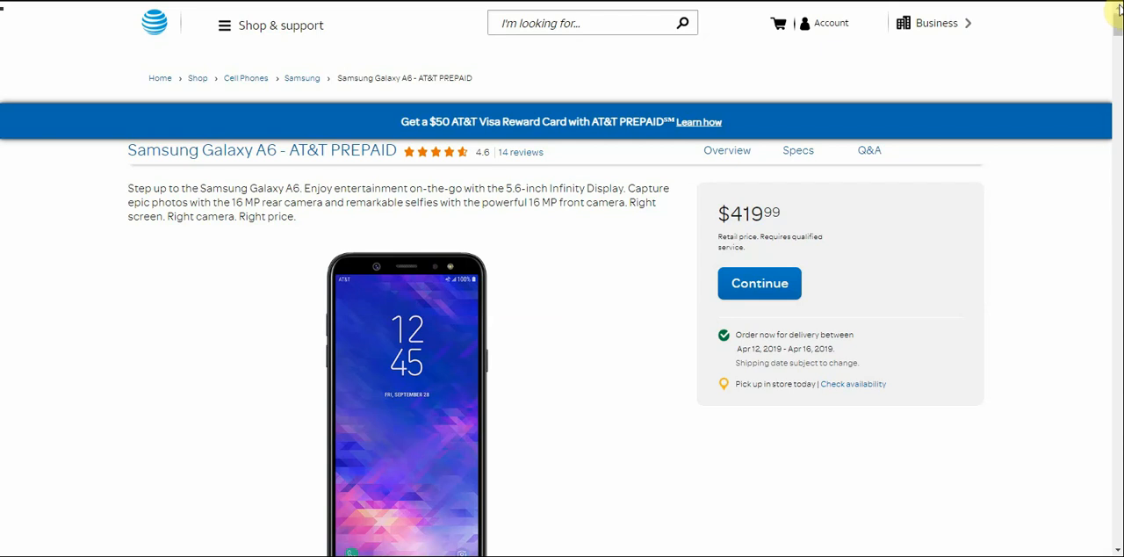